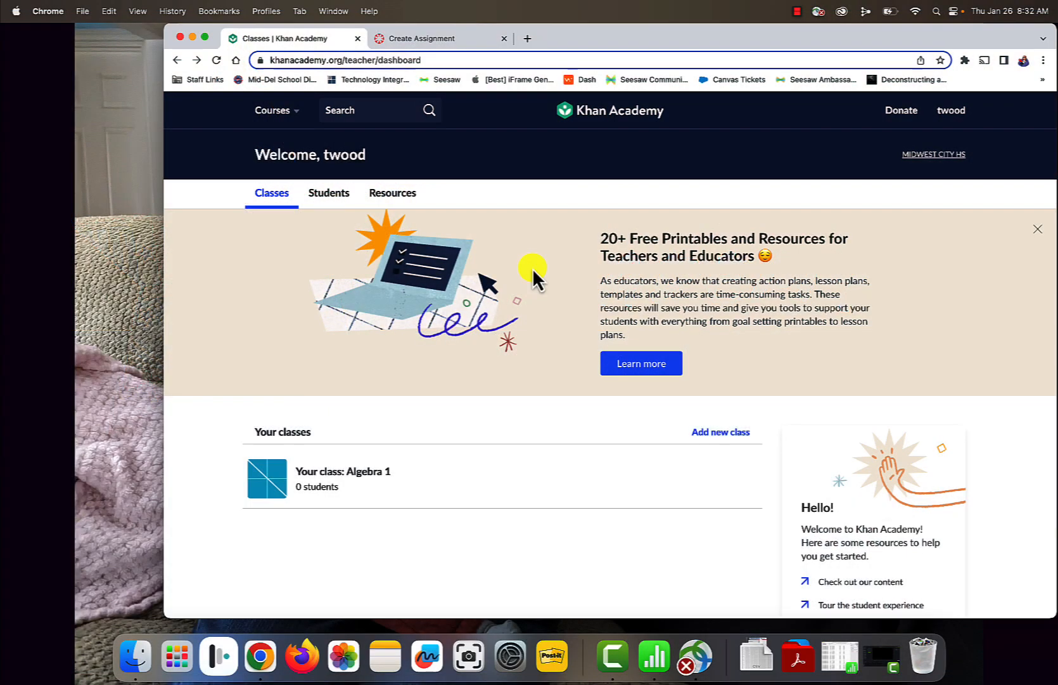
mouse_move(526, 331)
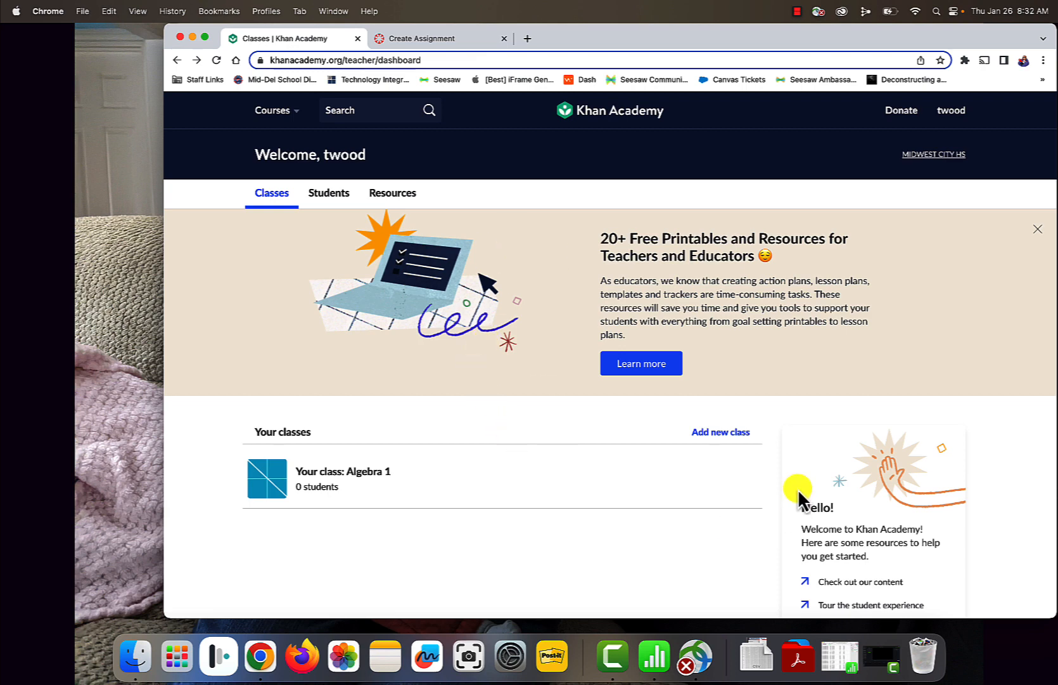
- Create a new class named 'Planet PD'
click(720, 431)
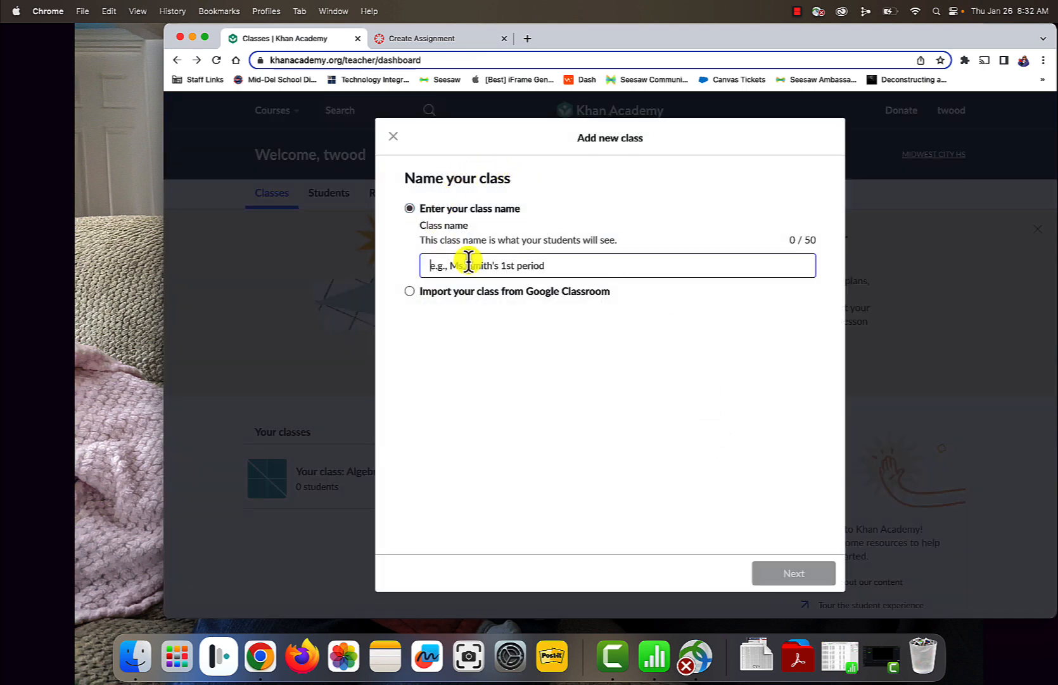
text(Plae)
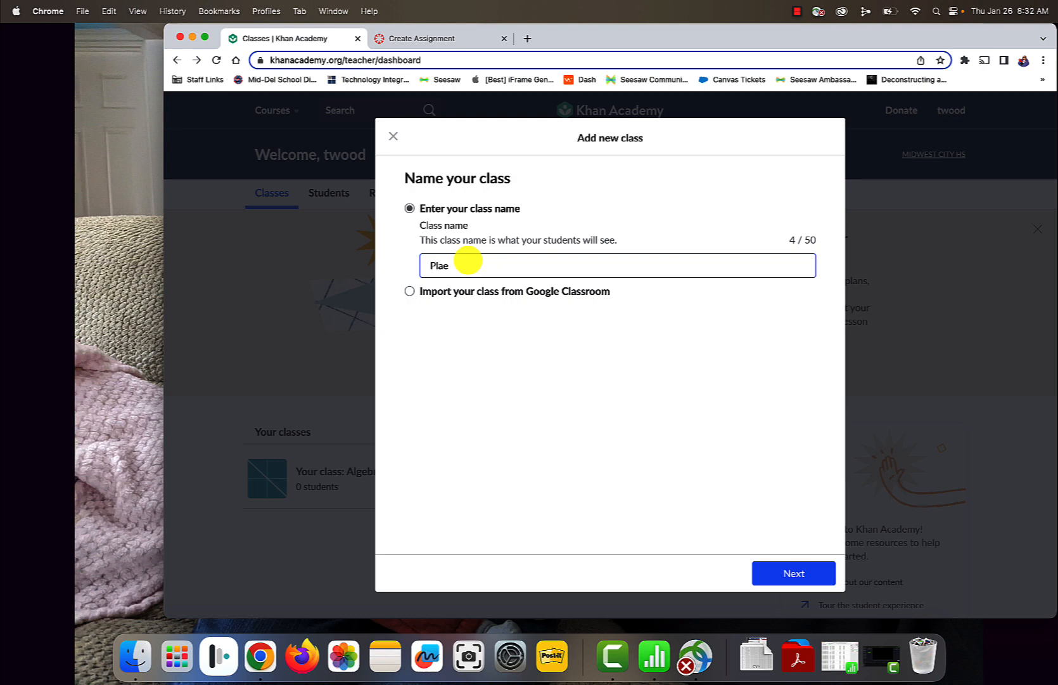
text(Planet PD)
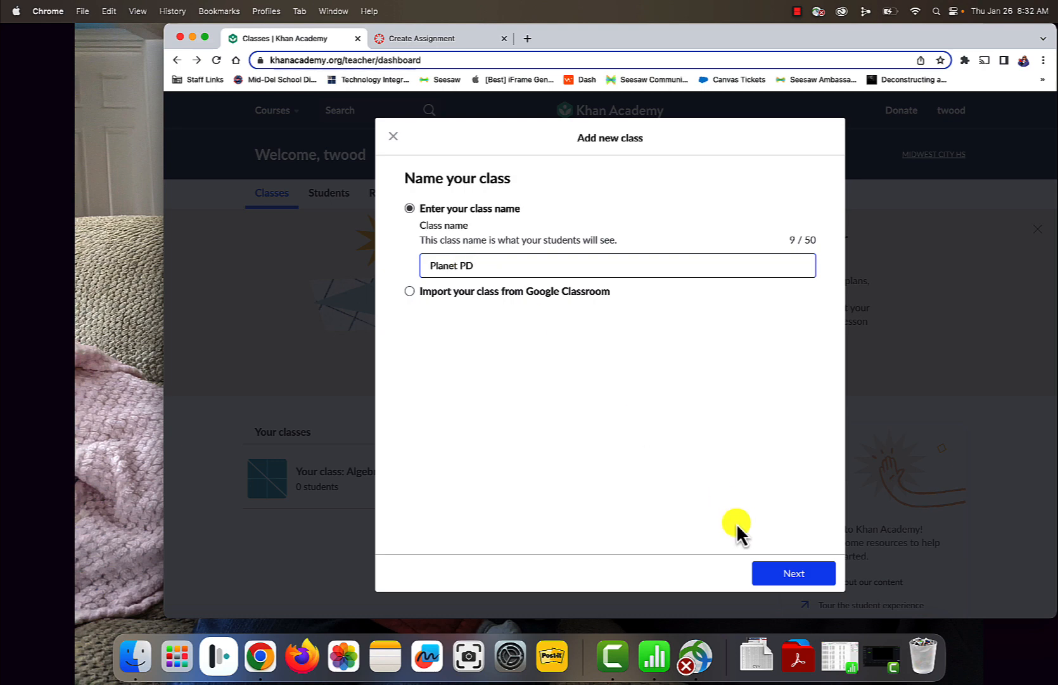
click(794, 573)
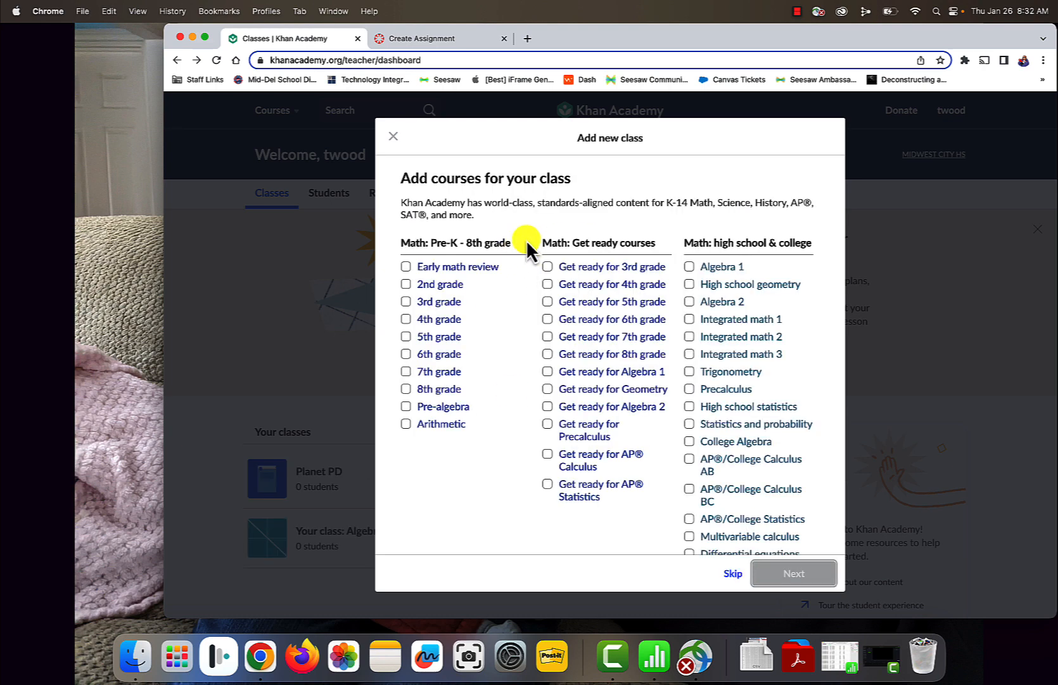
mouse_move(464, 350)
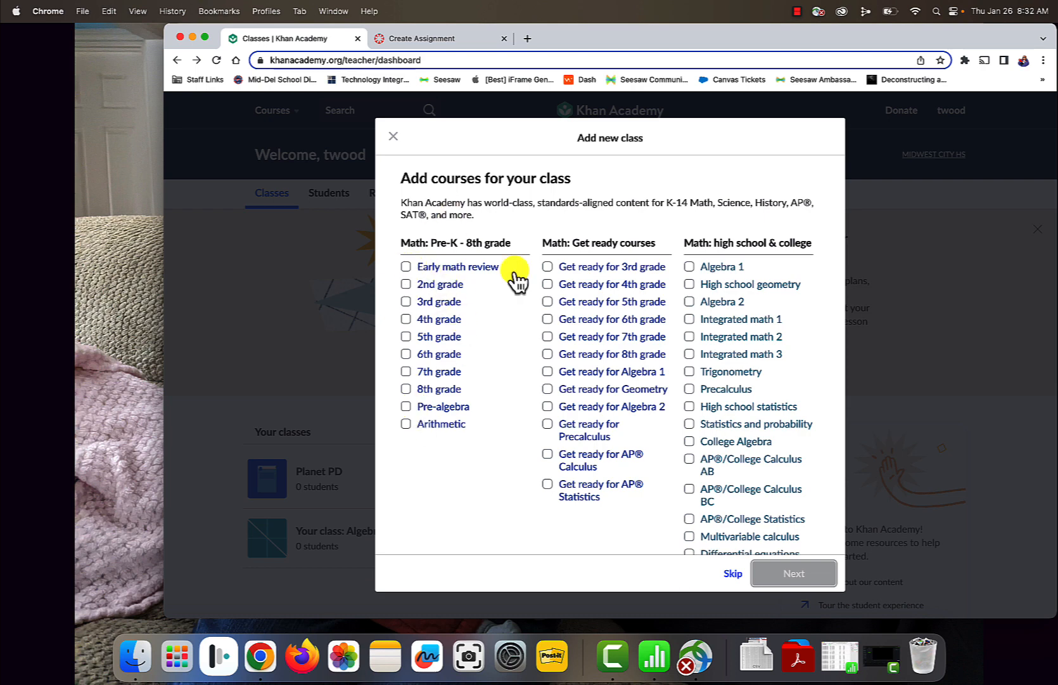
- Add the Get ready for 3rd grade course, let students join with a class link, and copy the link
click(548, 267)
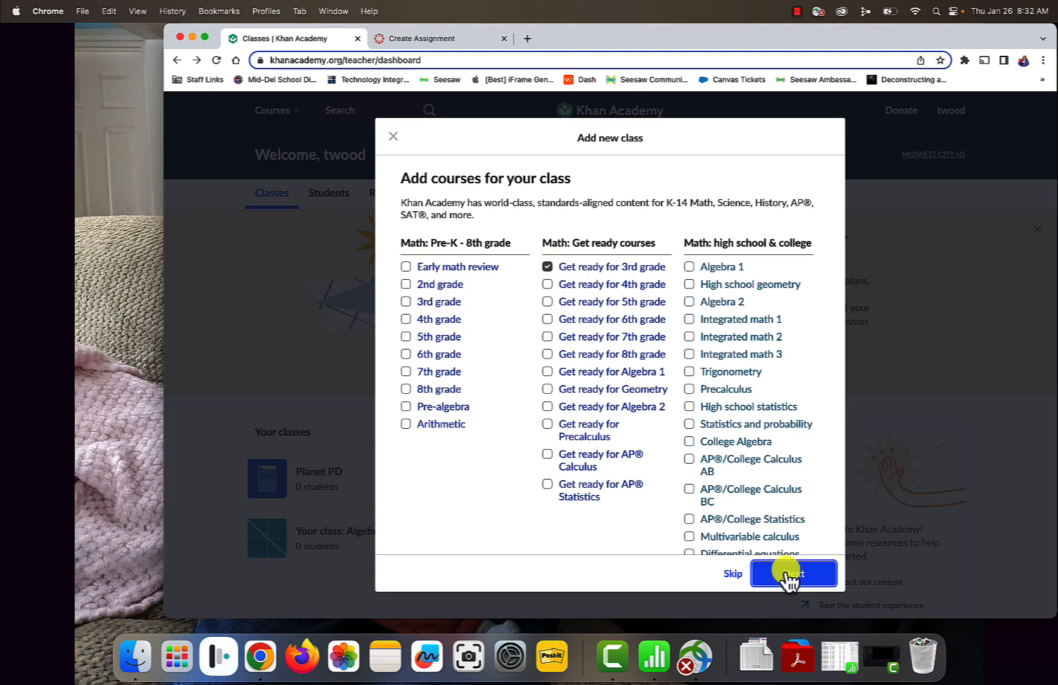
click(793, 573)
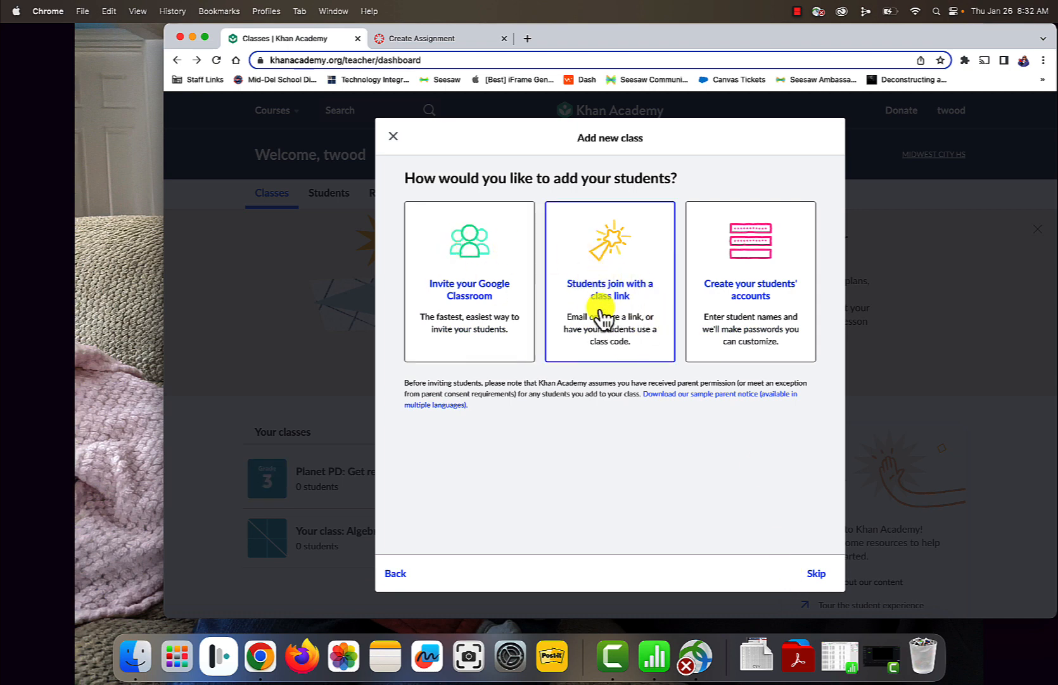
click(608, 289)
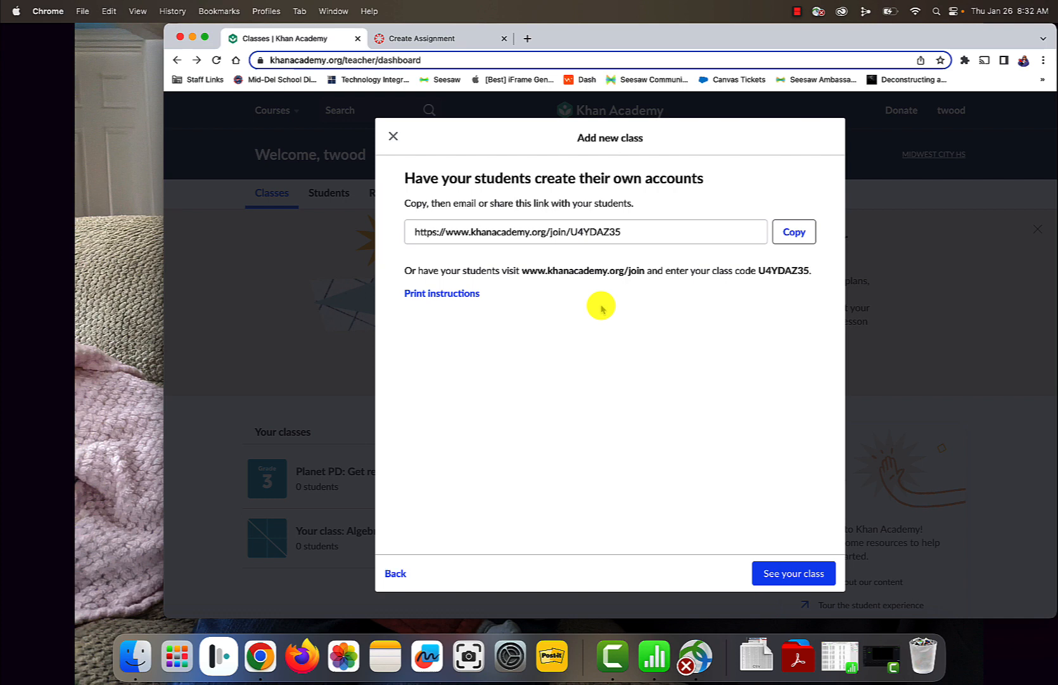
click(795, 232)
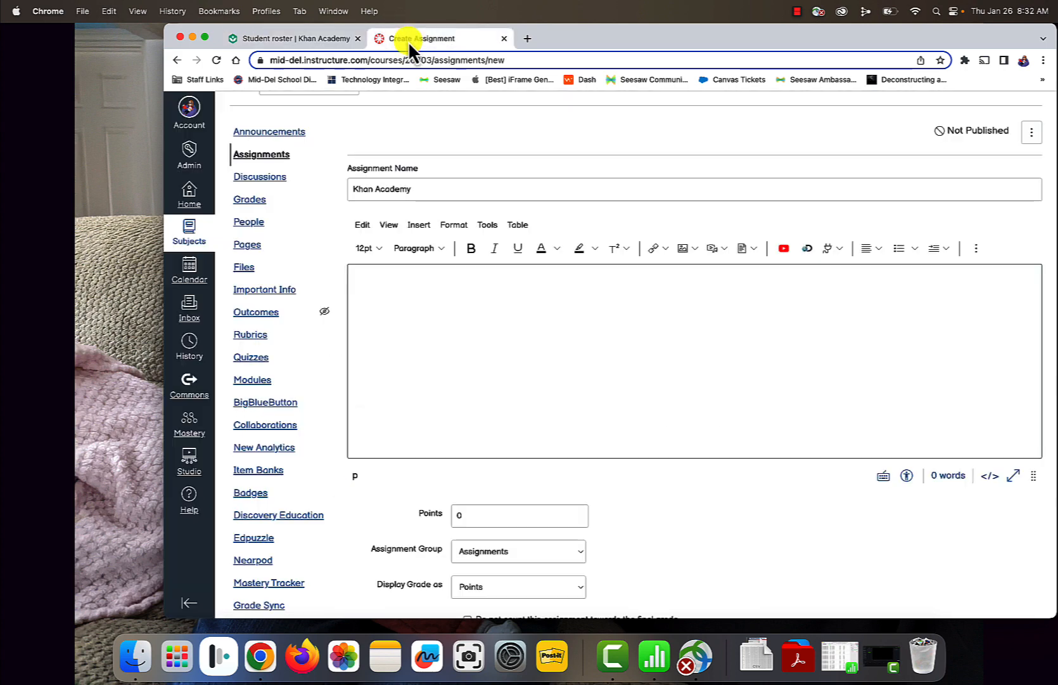
click(529, 379)
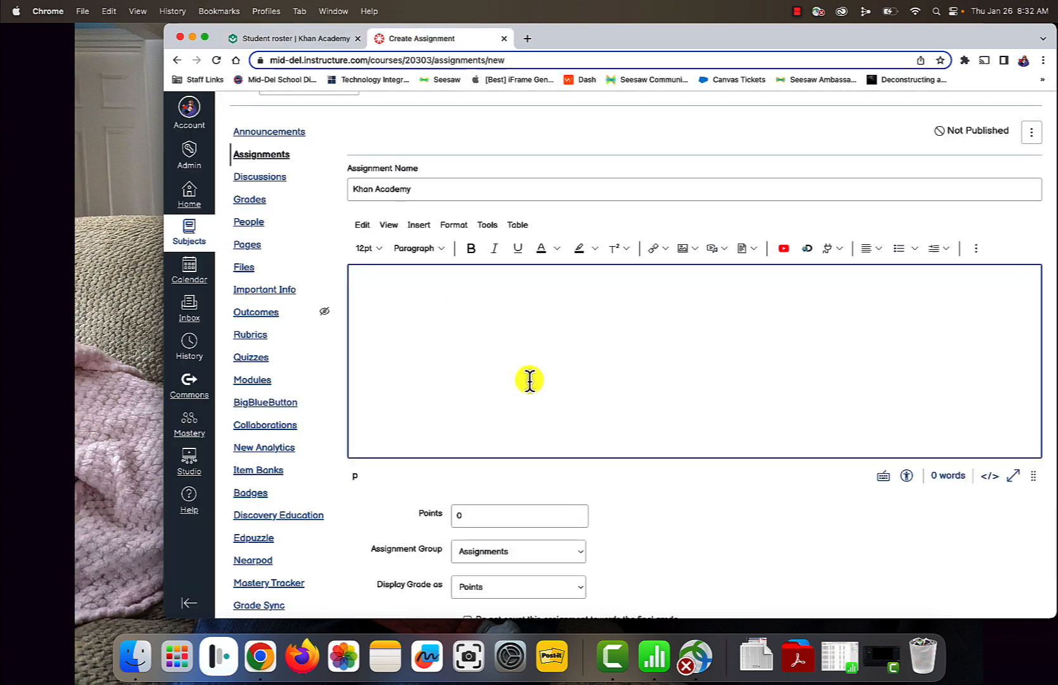
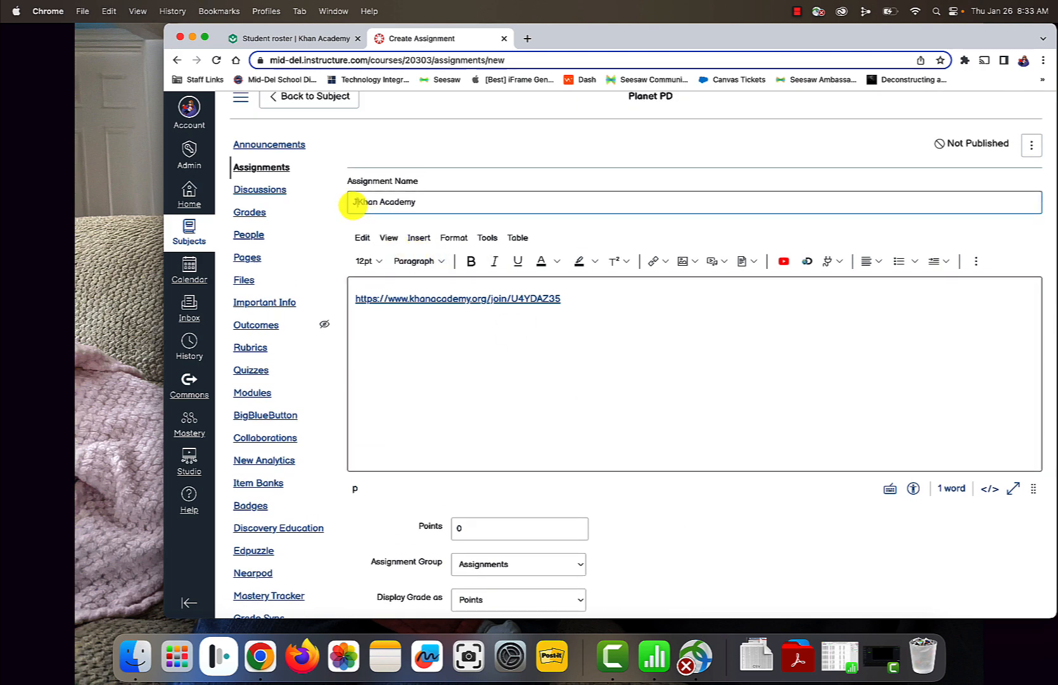
text(Join Khan Academy)
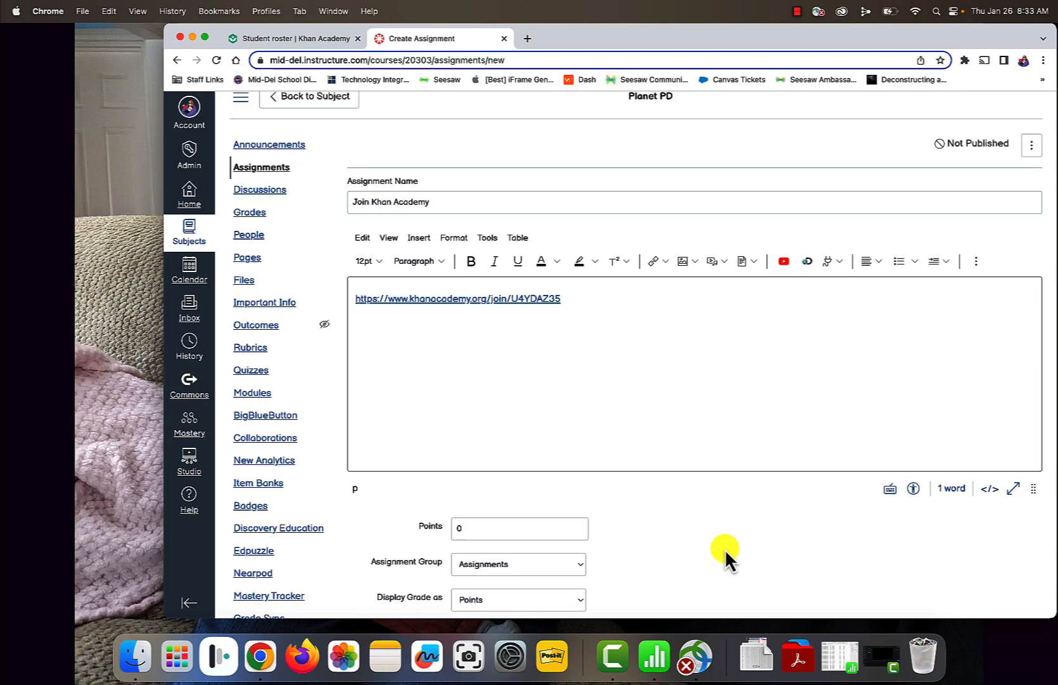
scroll(down, 3)
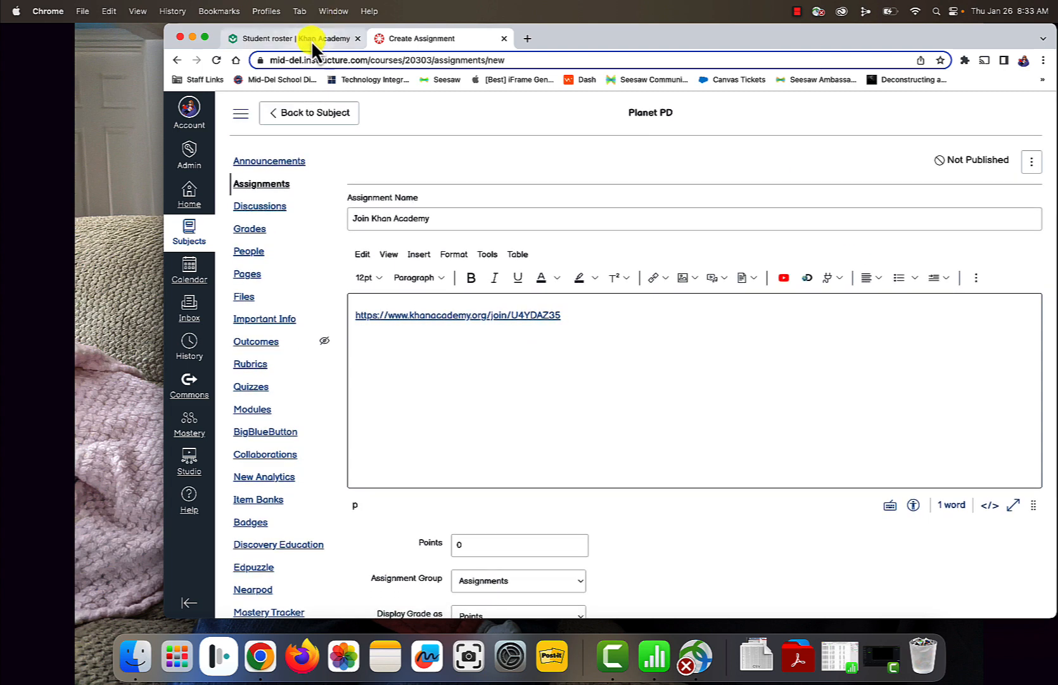
- Return to the Planet PD student roster and bring up the Courses menu
click(294, 38)
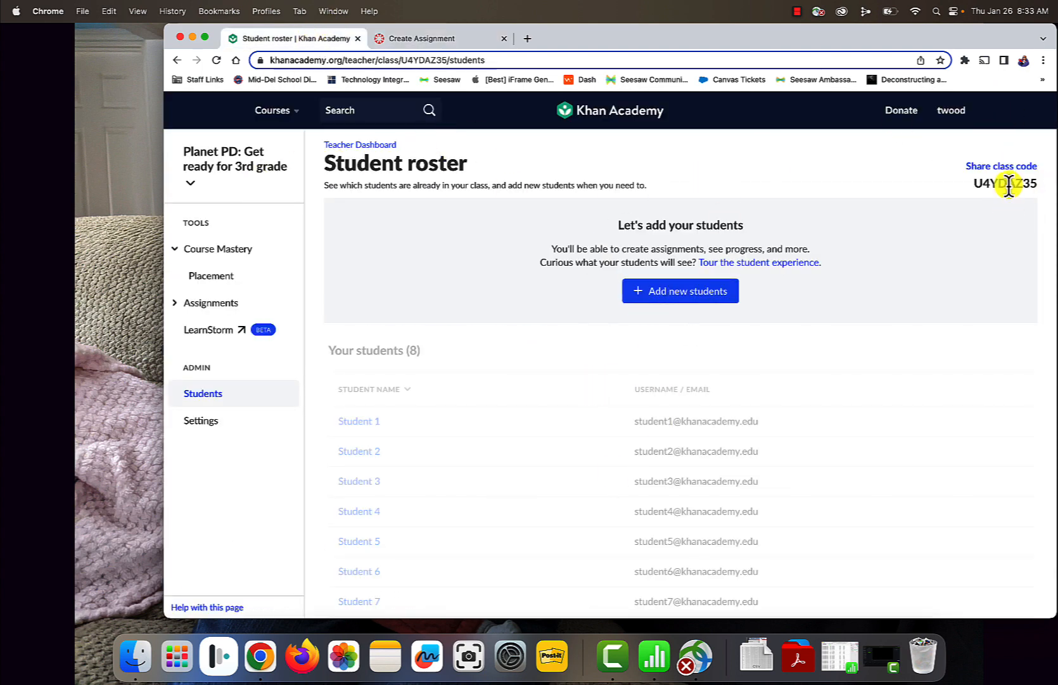
mouse_move(336, 184)
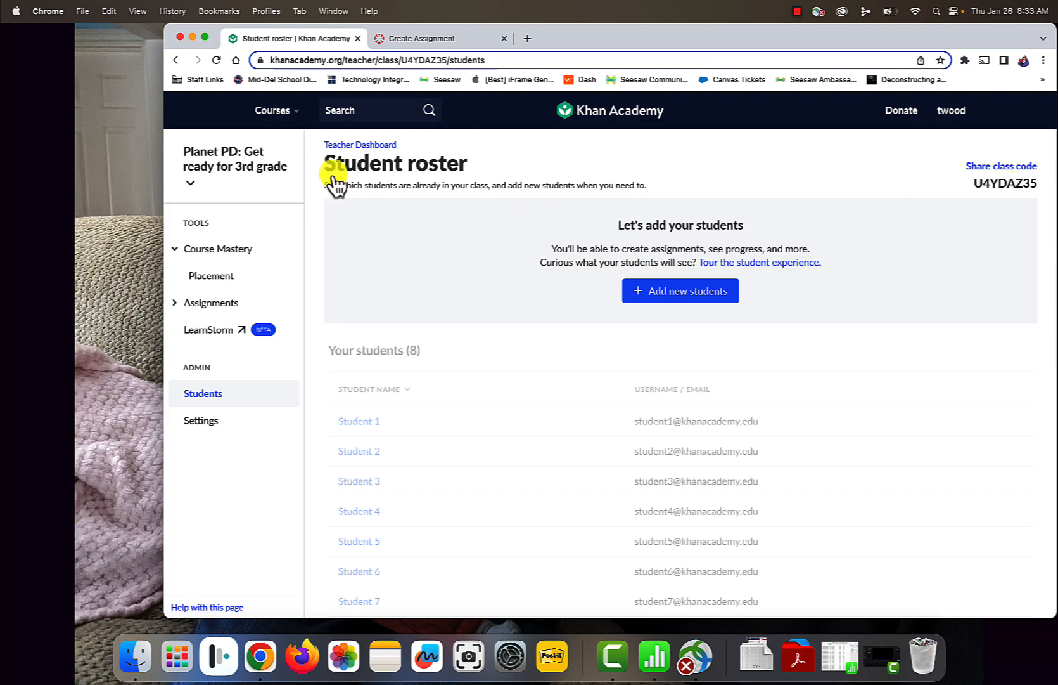
click(273, 110)
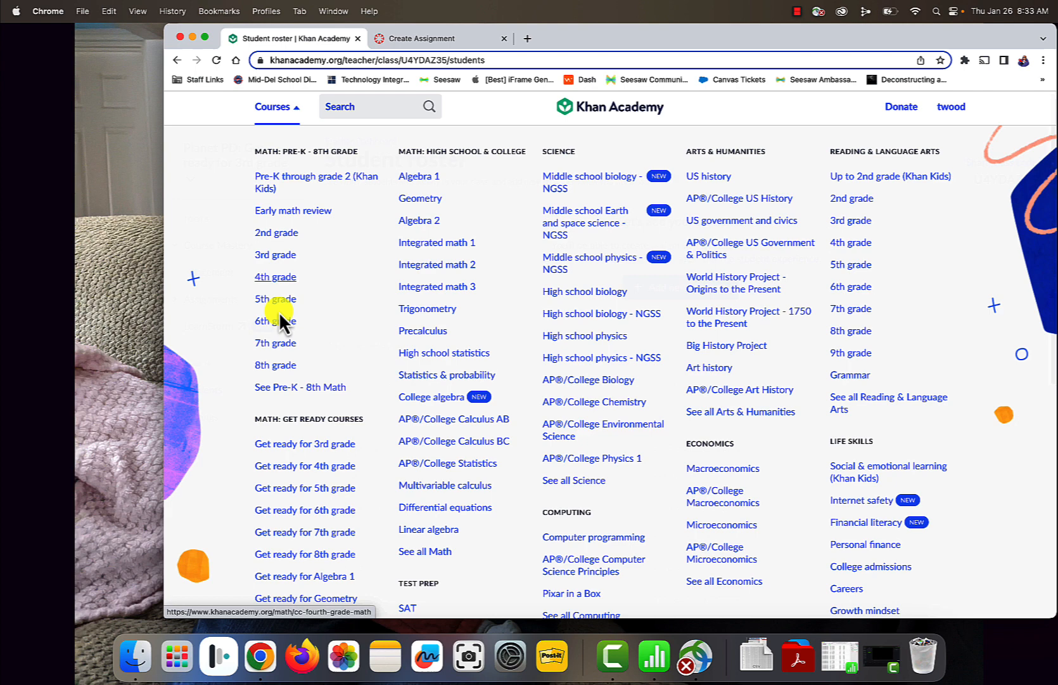
- Start the Place value blocks within 1,000 practice from Get ready for 3rd grade
click(305, 444)
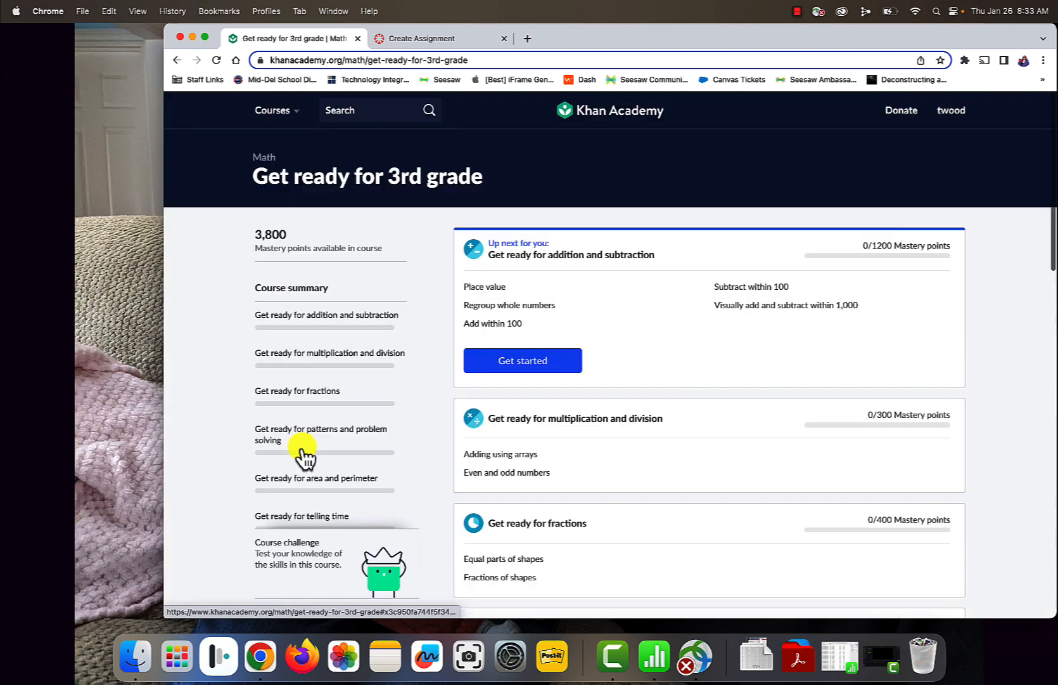
mouse_move(316, 346)
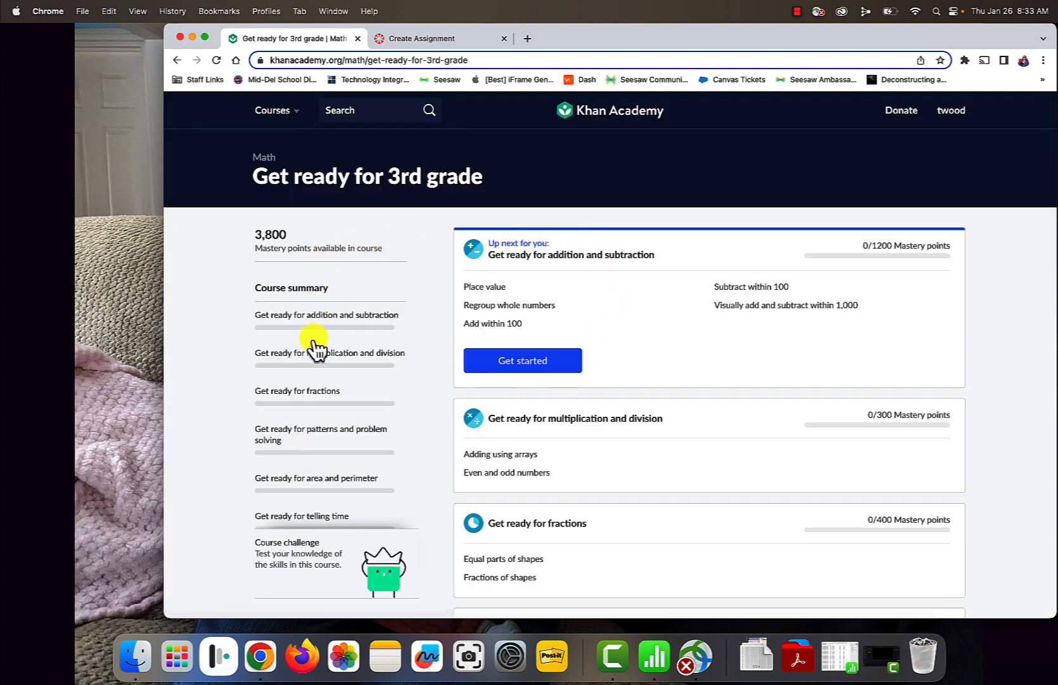
scroll(down, 3)
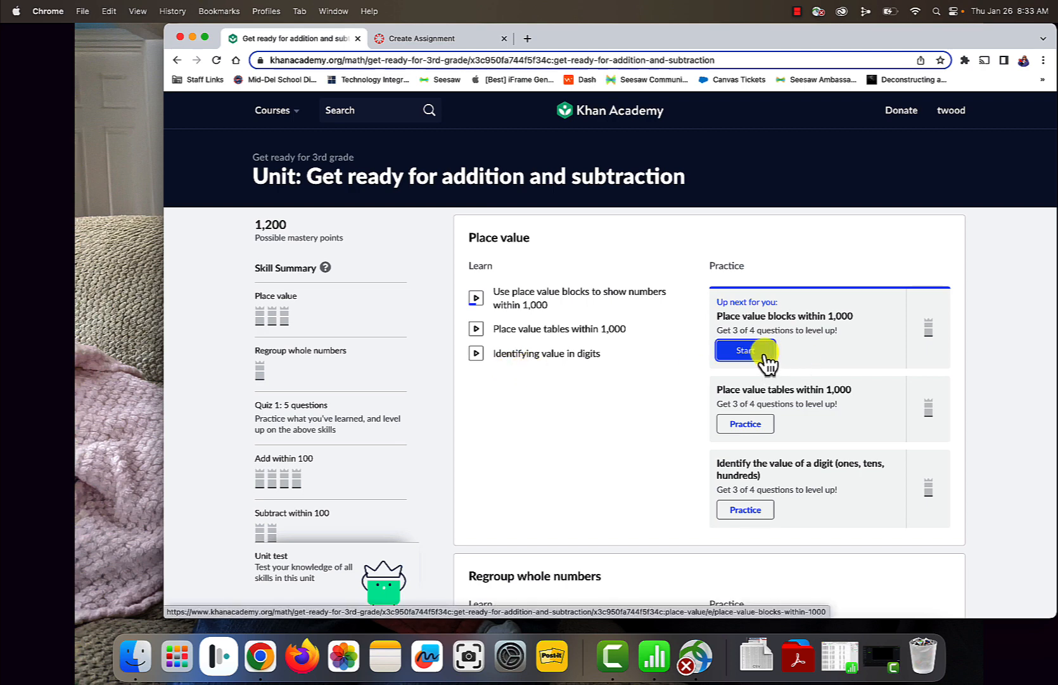
click(745, 350)
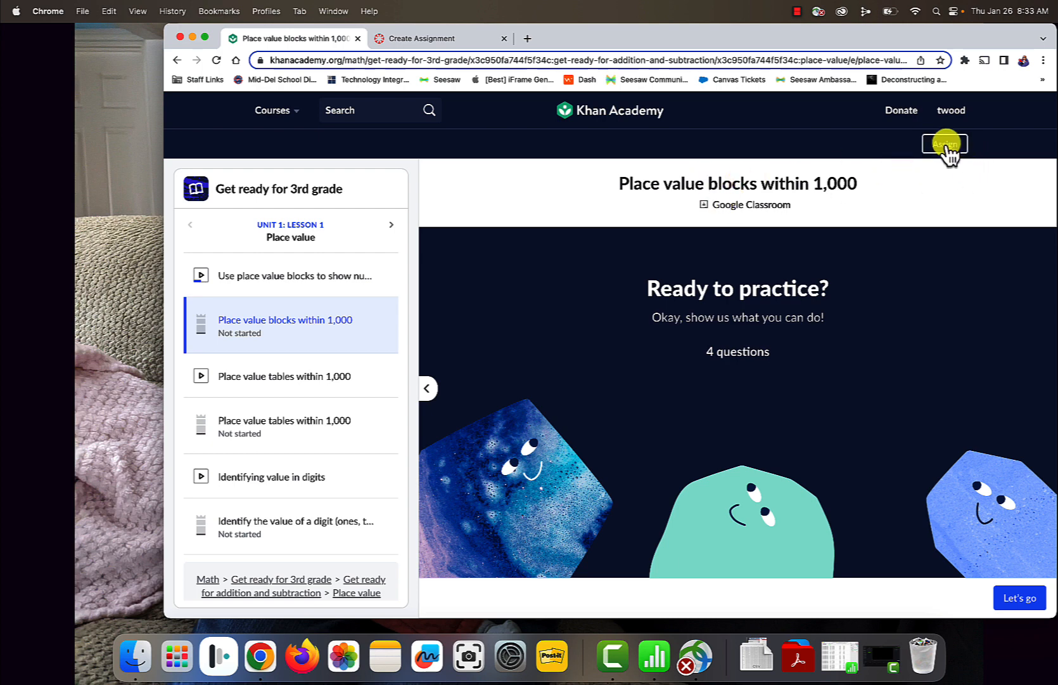
- Assign the practice skill to all future students in class Planet PD, due January 27
click(944, 144)
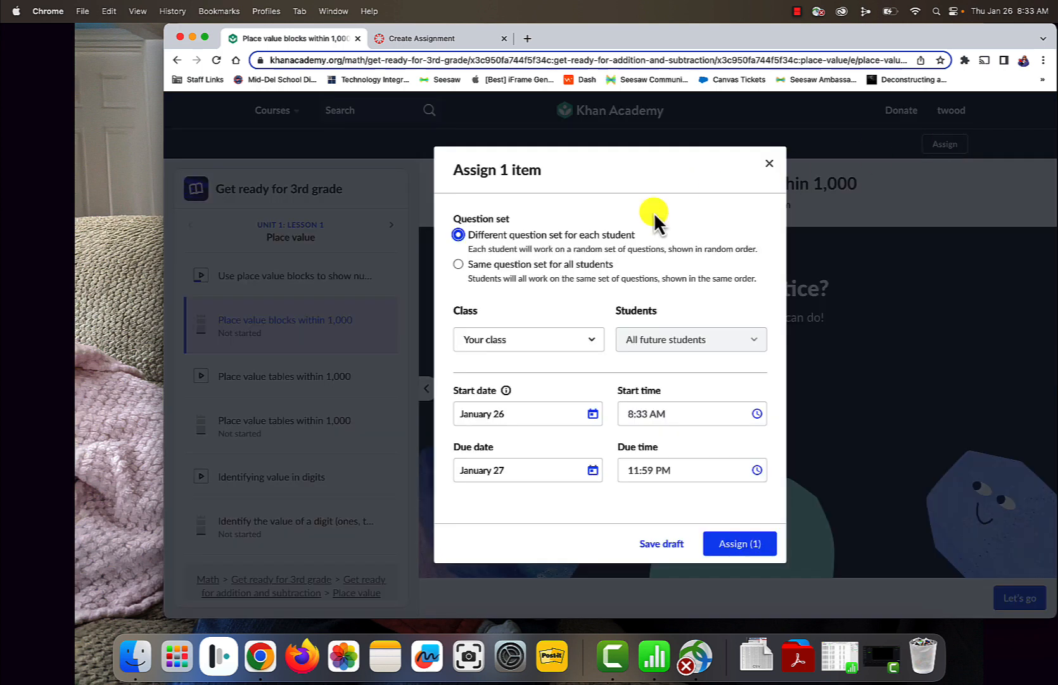
click(528, 339)
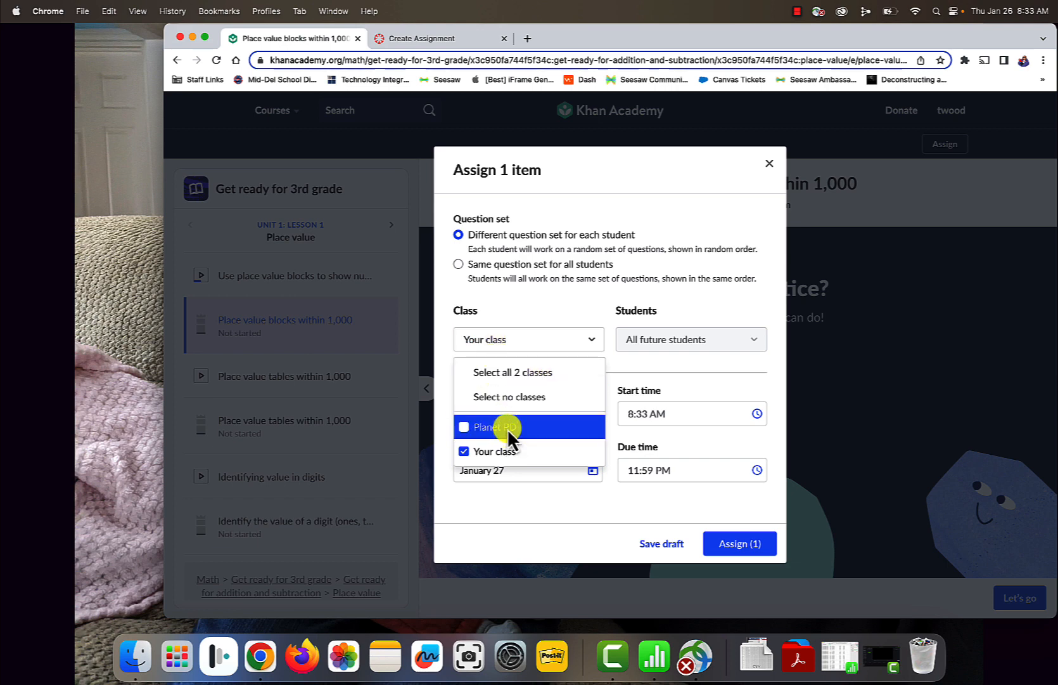
click(464, 425)
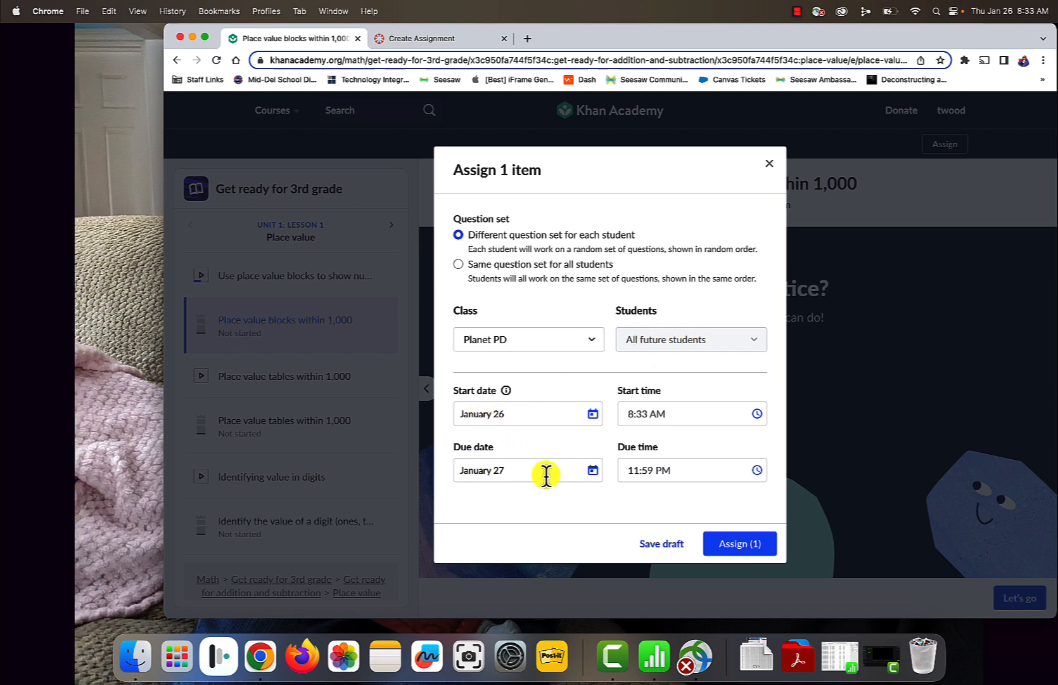
click(741, 542)
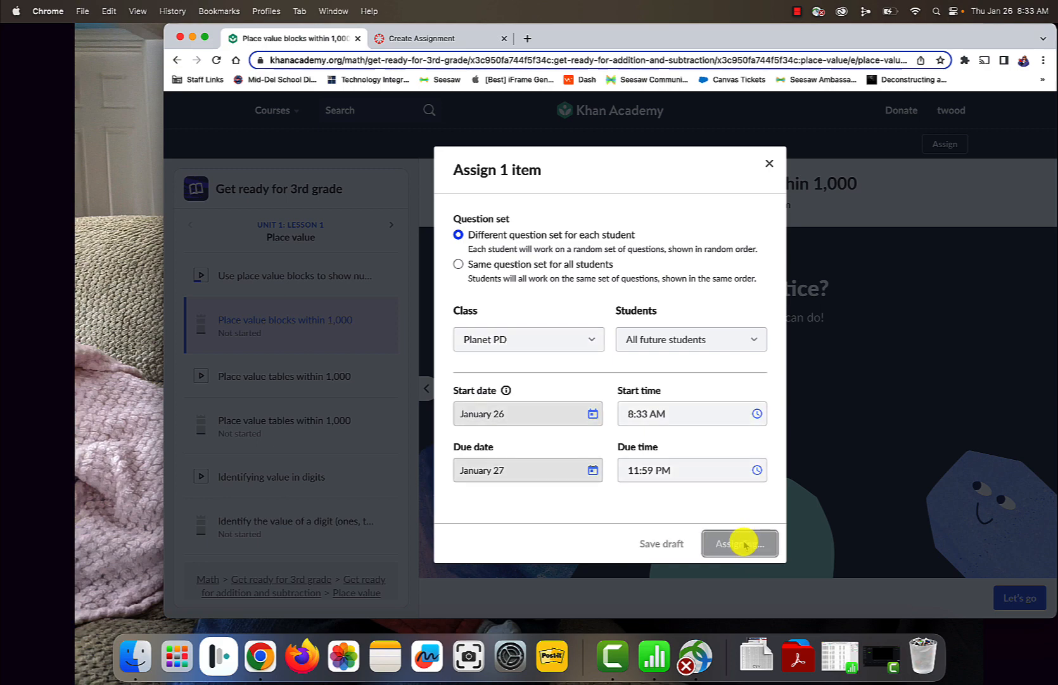
- Return to the Canvas assignment and look up an external tool to link
click(740, 544)
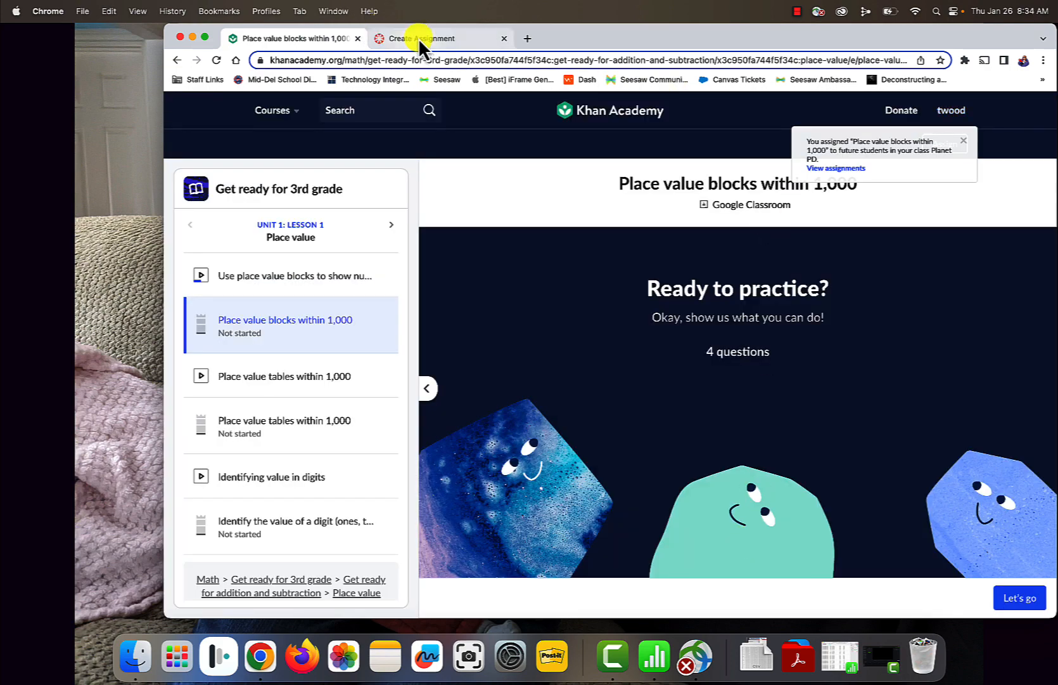
click(440, 38)
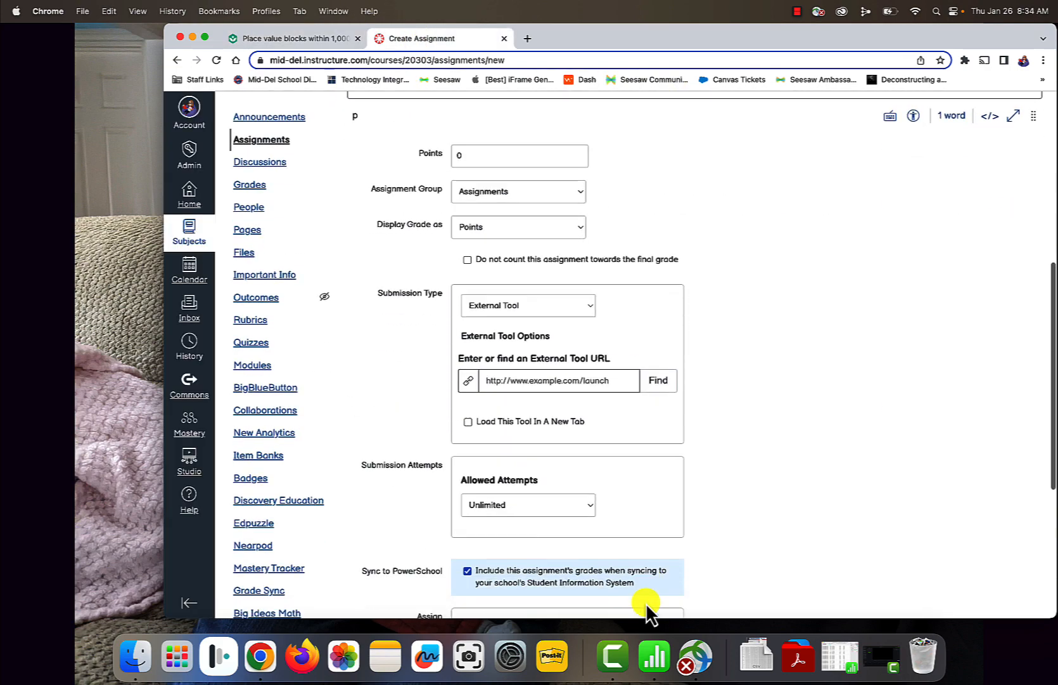
scroll(down, 3)
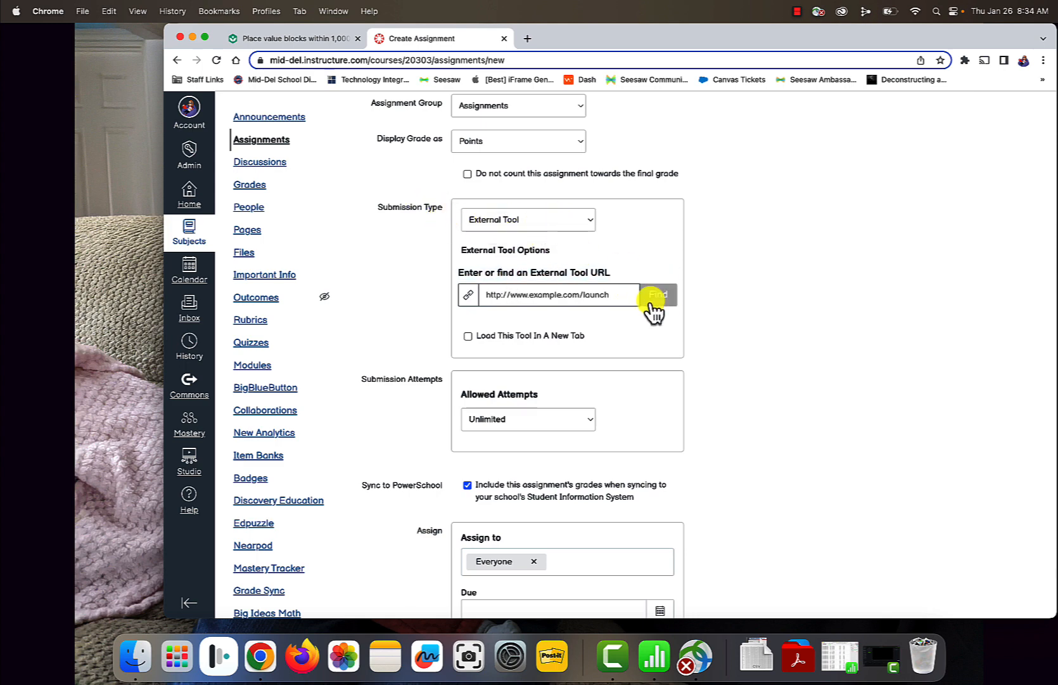
click(657, 294)
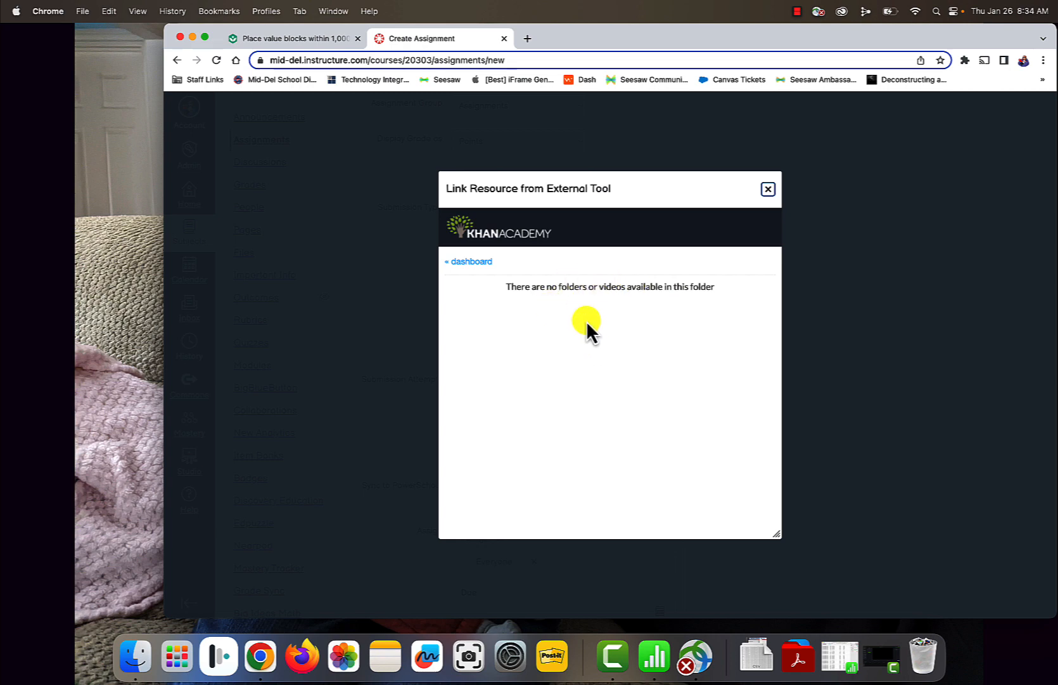
mouse_move(638, 333)
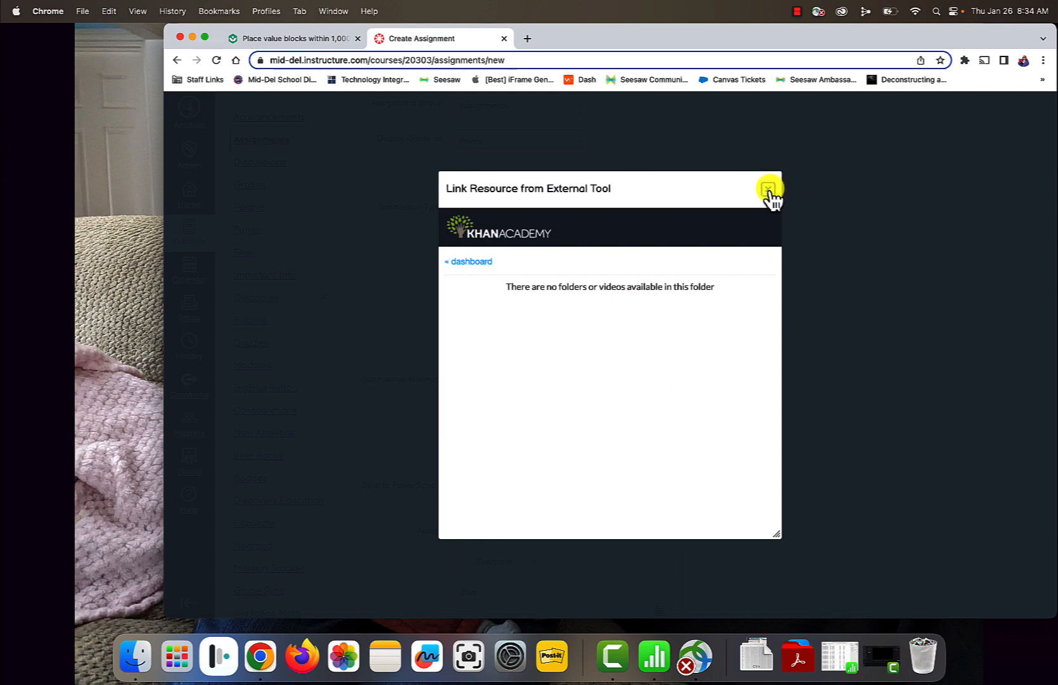
- Close the empty Khan Academy resource picker and confirm cancelling the link
click(768, 189)
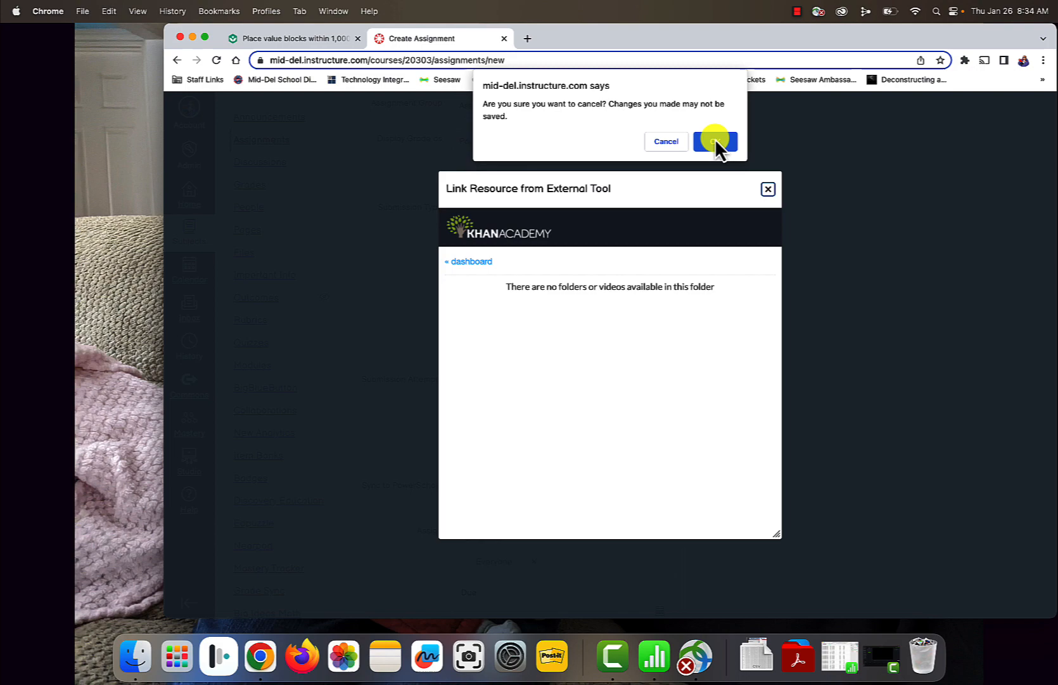
click(715, 142)
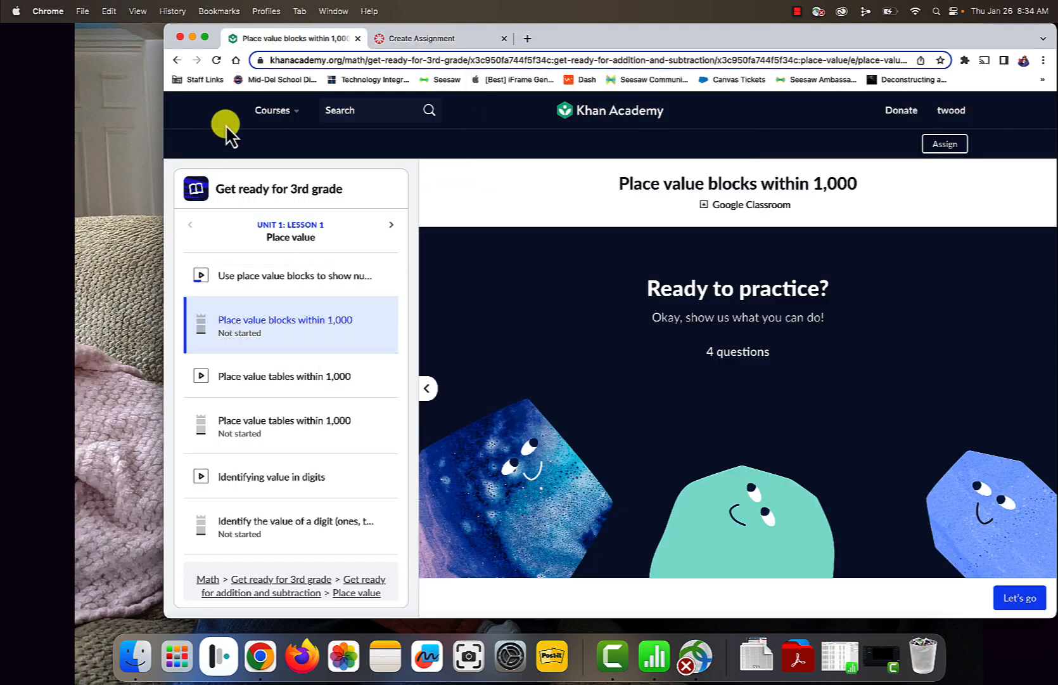
- Browse the full Courses catalogue through the math, science and language arts offerings
click(275, 110)
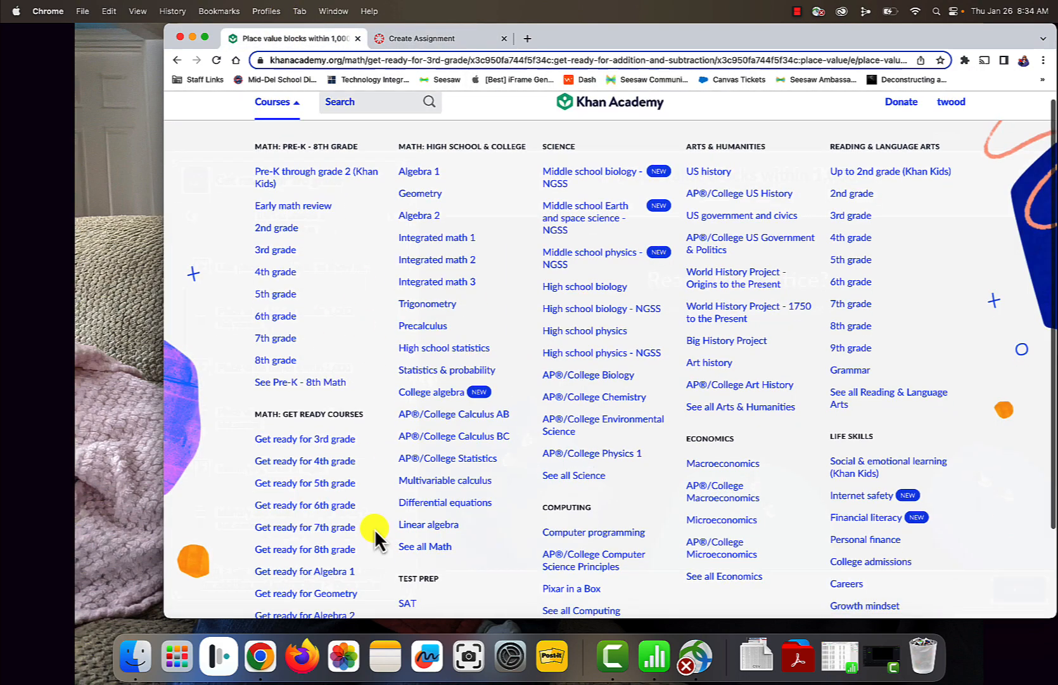
scroll(down, 3)
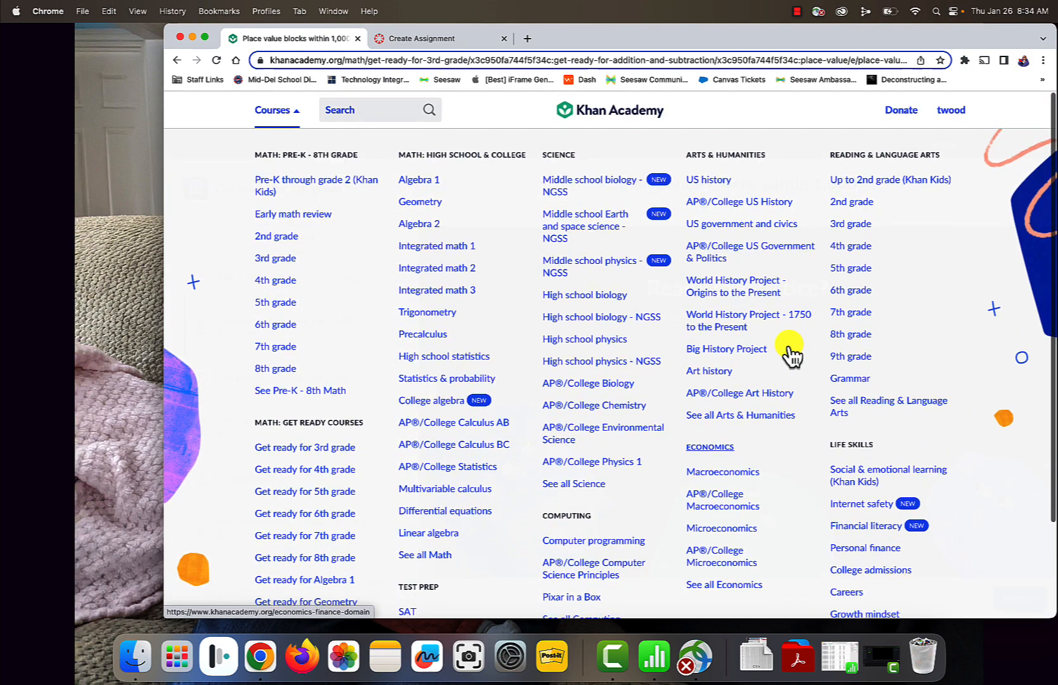
mouse_move(864, 187)
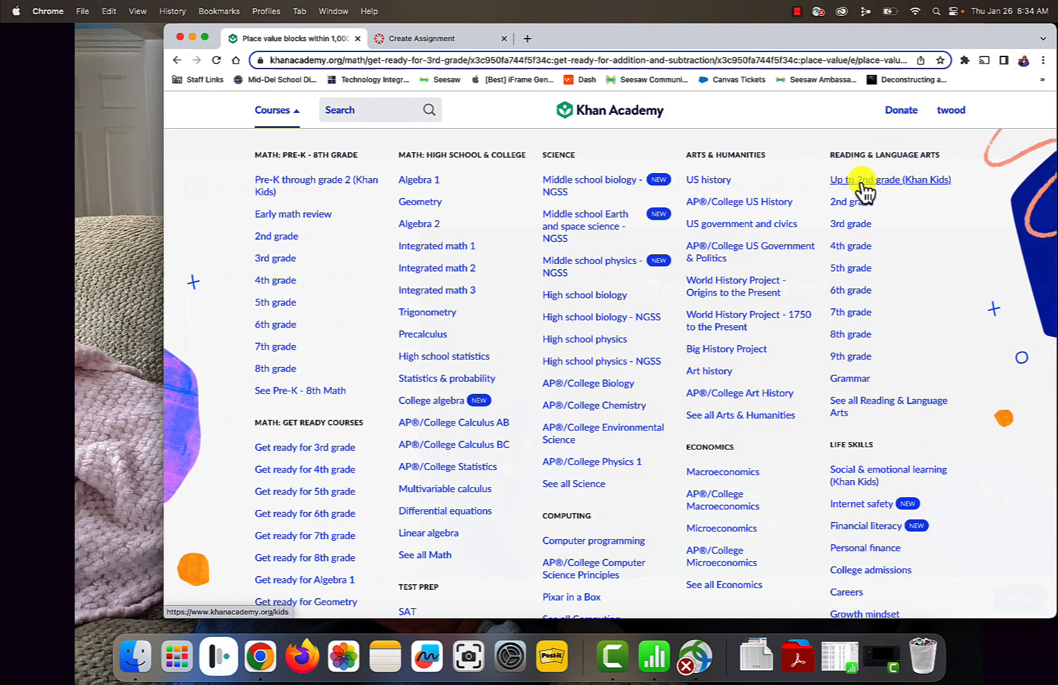
mouse_move(855, 356)
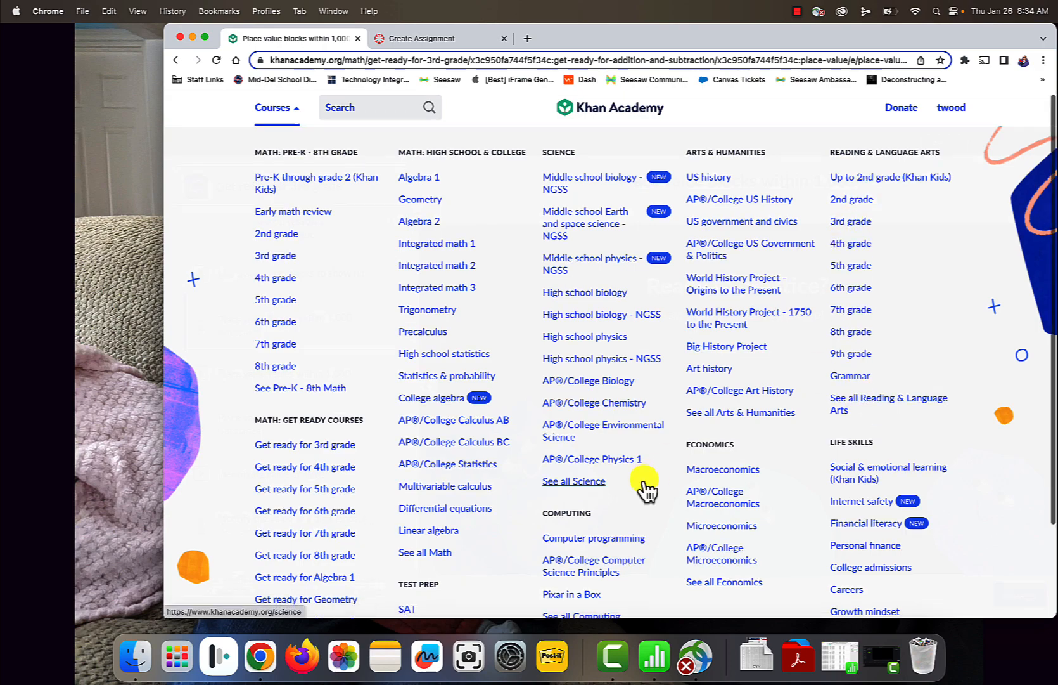
scroll(down, 3)
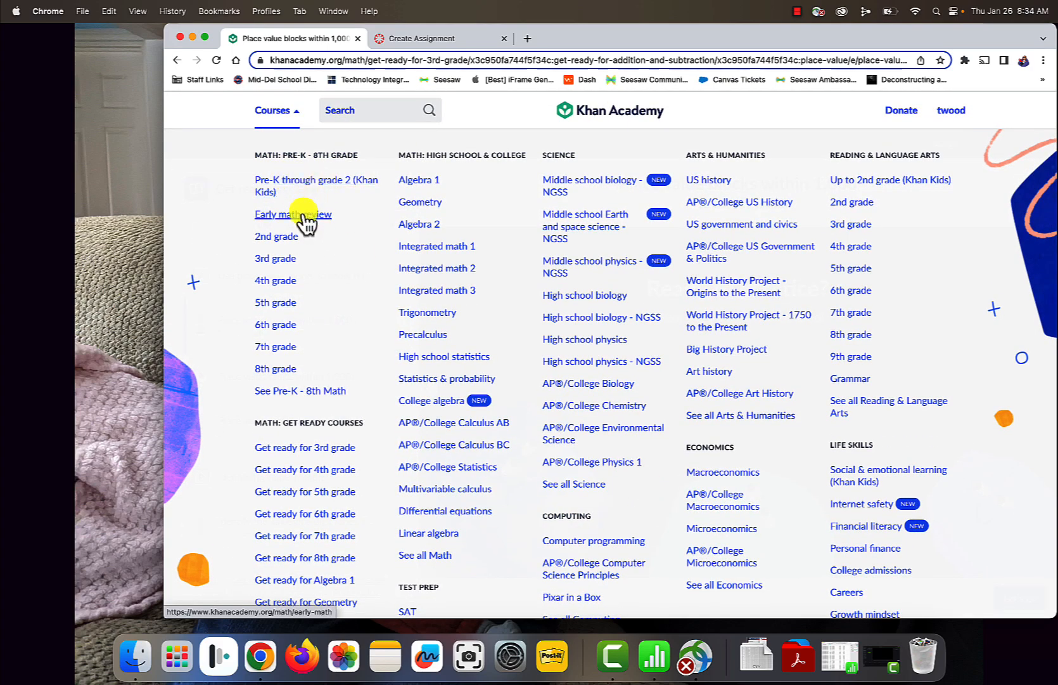
mouse_move(275, 302)
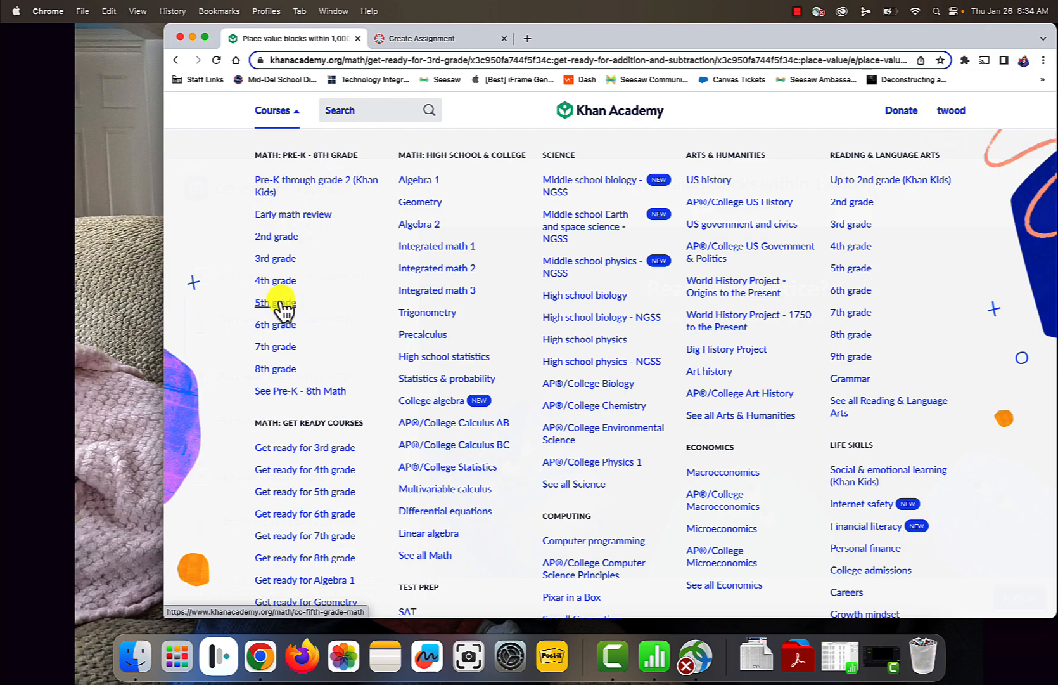
scroll(down, 3)
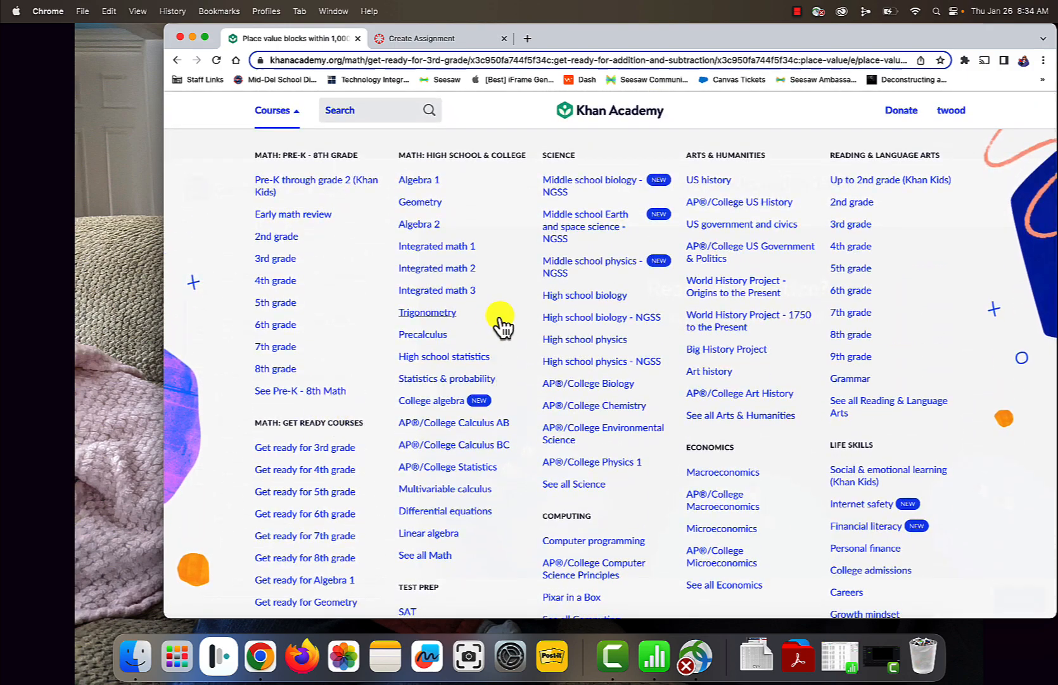
mouse_move(427, 311)
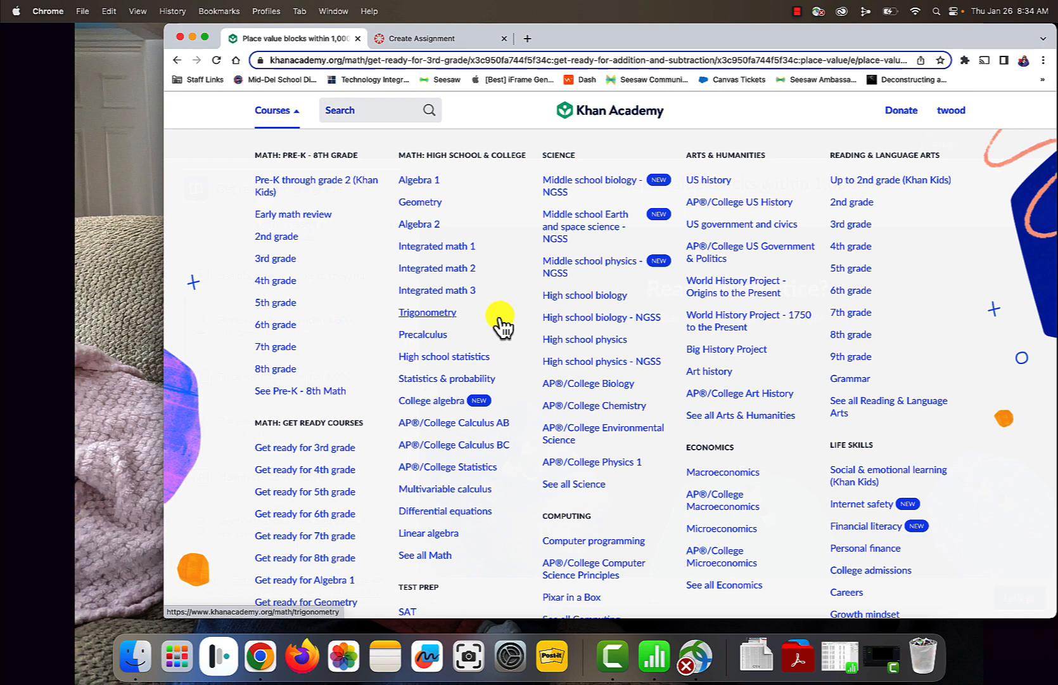
mouse_move(666, 376)
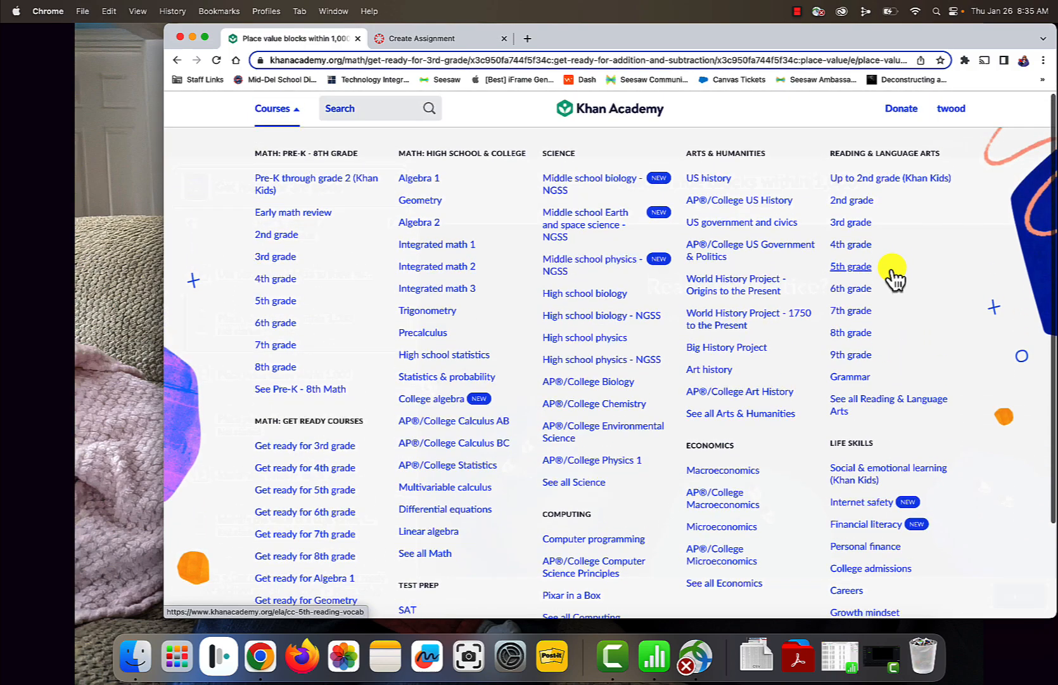
scroll(down, 3)
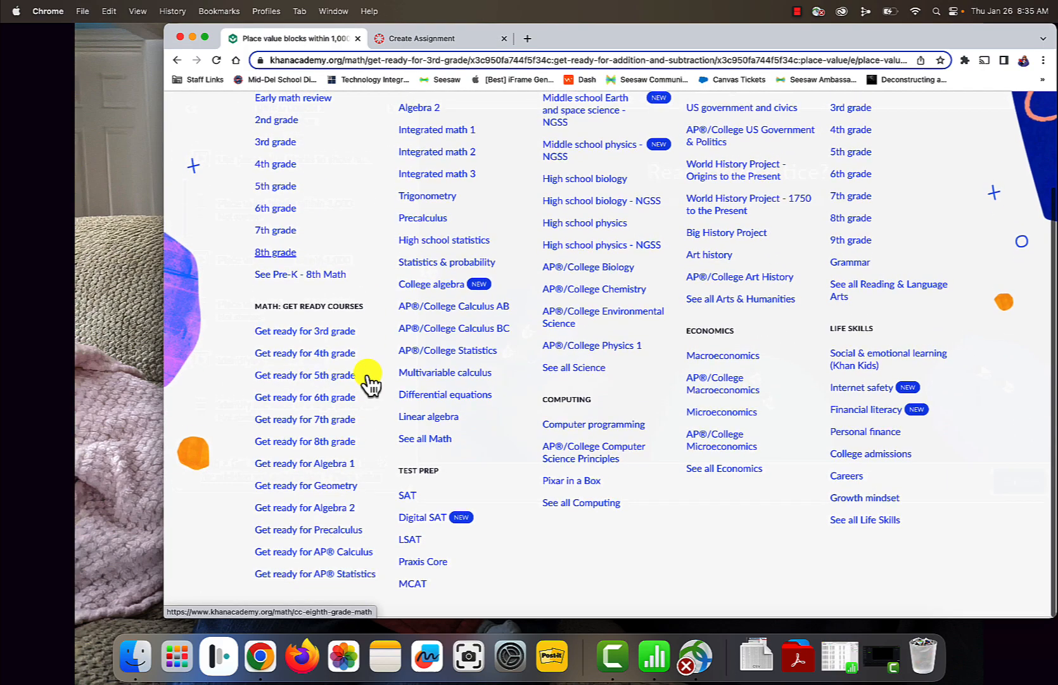
scroll(down, 3)
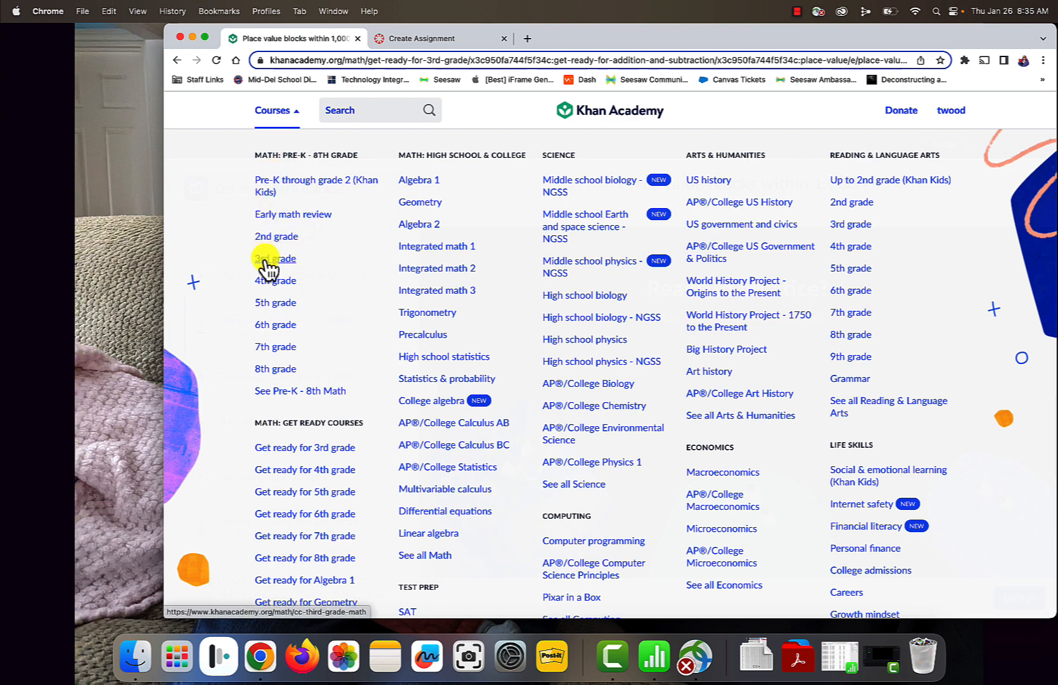
mouse_move(336, 305)
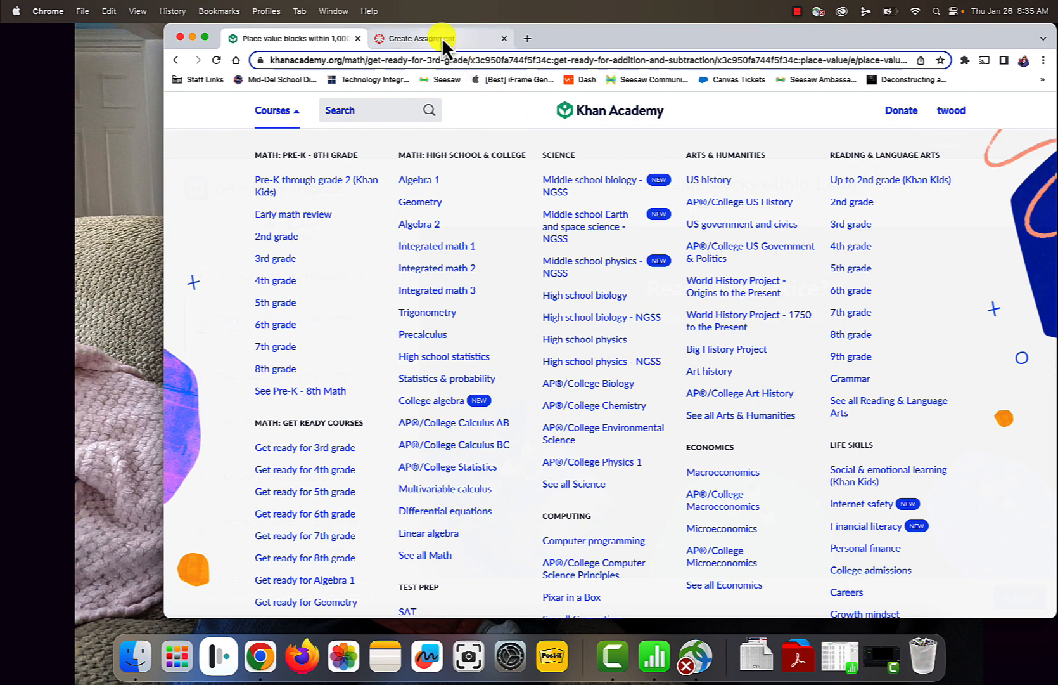
click(419, 38)
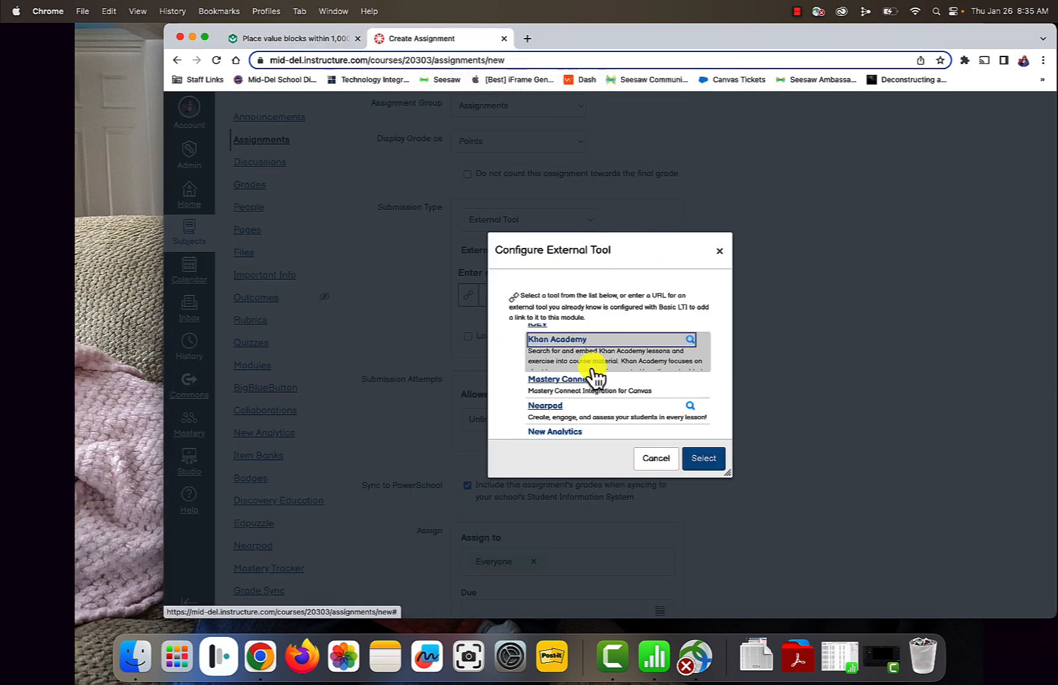
click(702, 458)
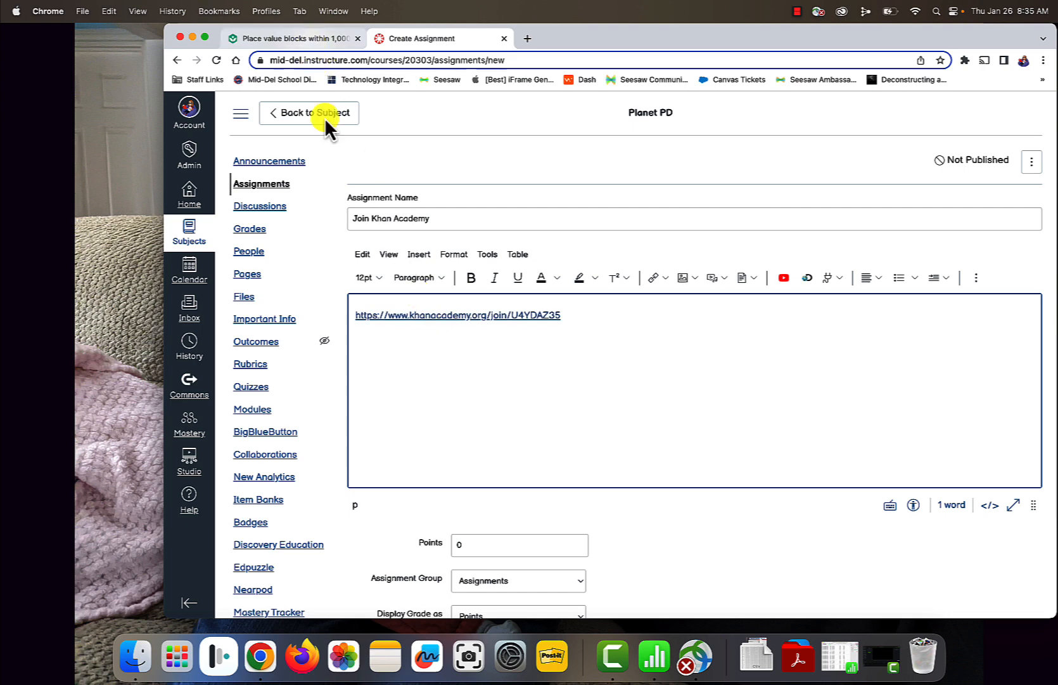
click(290, 38)
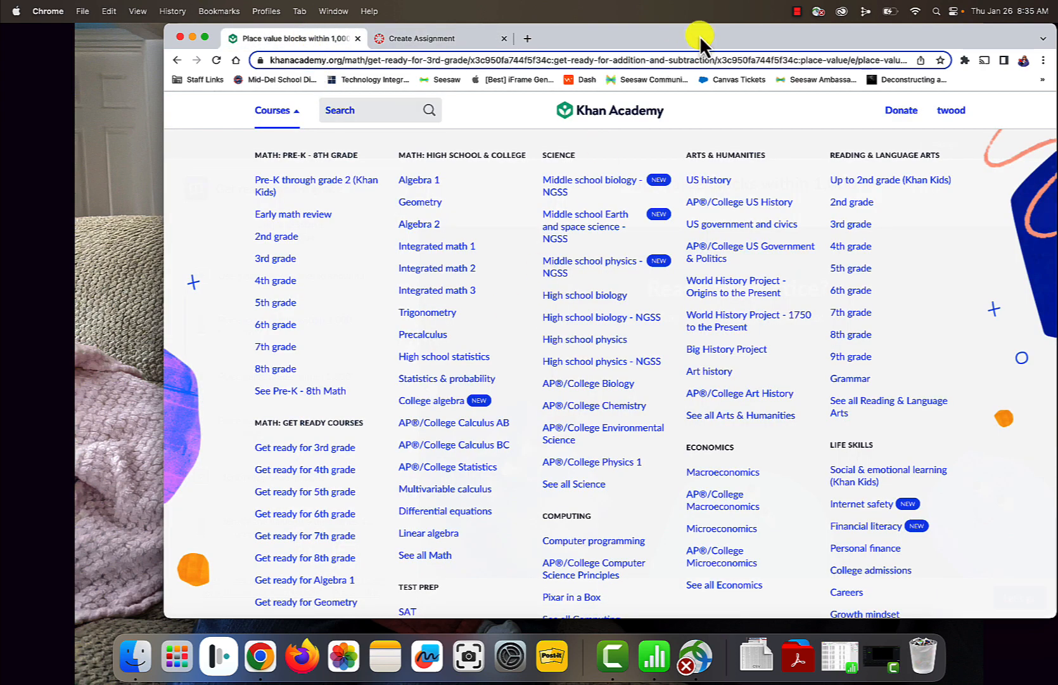
click(800, 11)
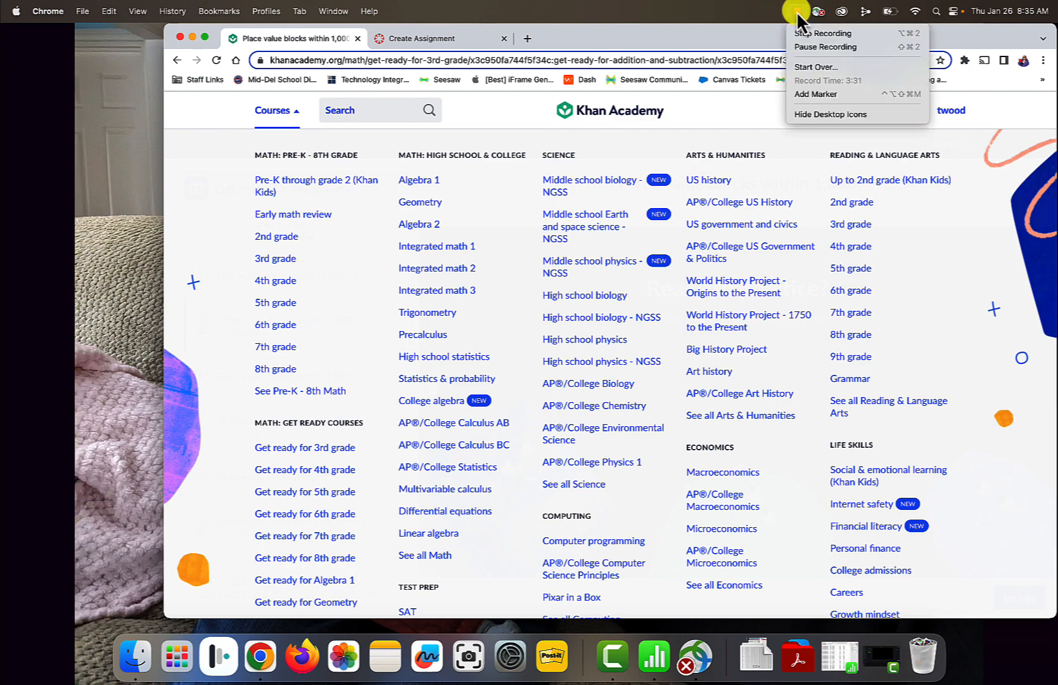